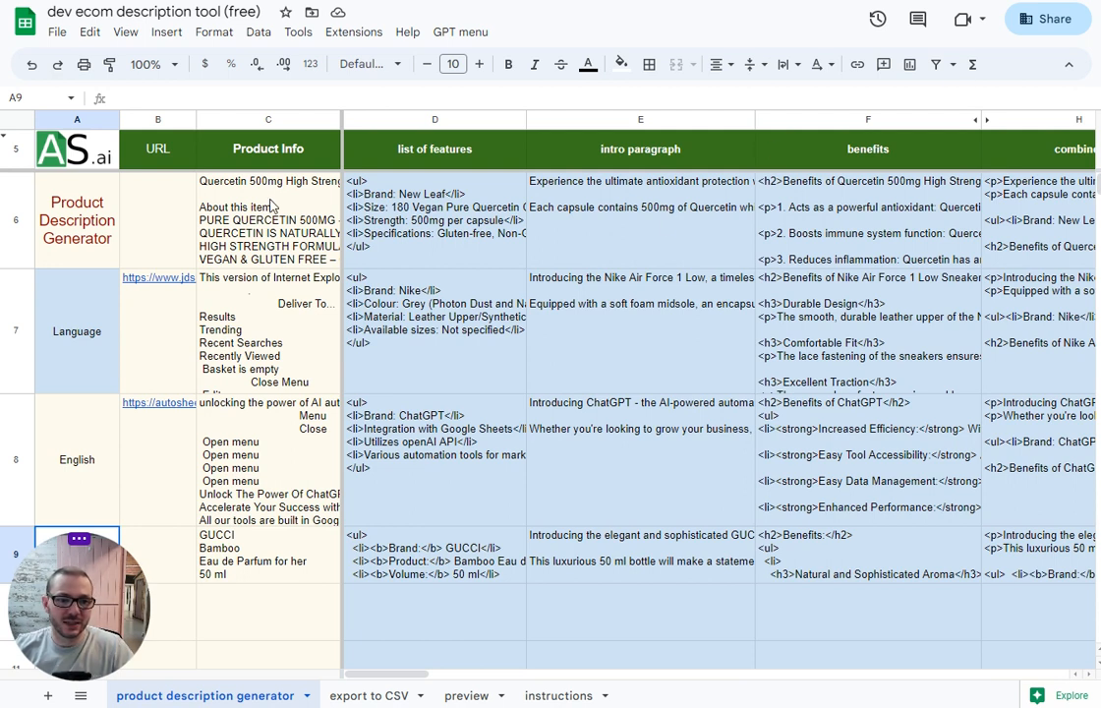
Inspect the Quercetin product info in C6 and the scraped page text in C8.
click(267, 220)
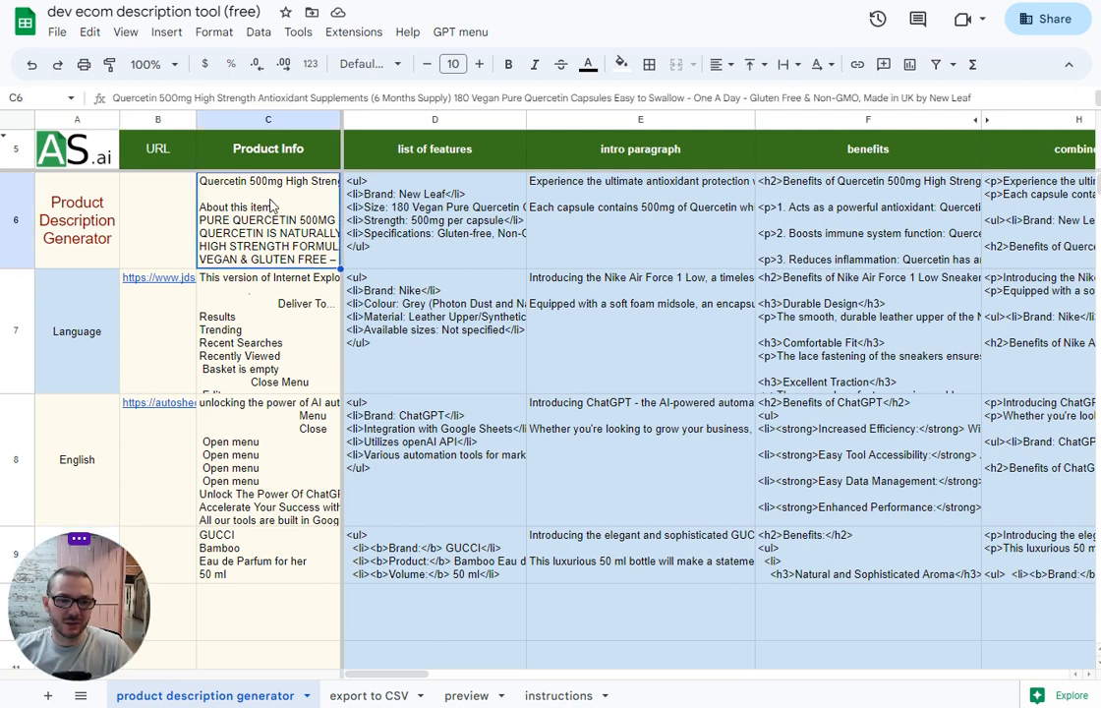
mouse_move(145, 349)
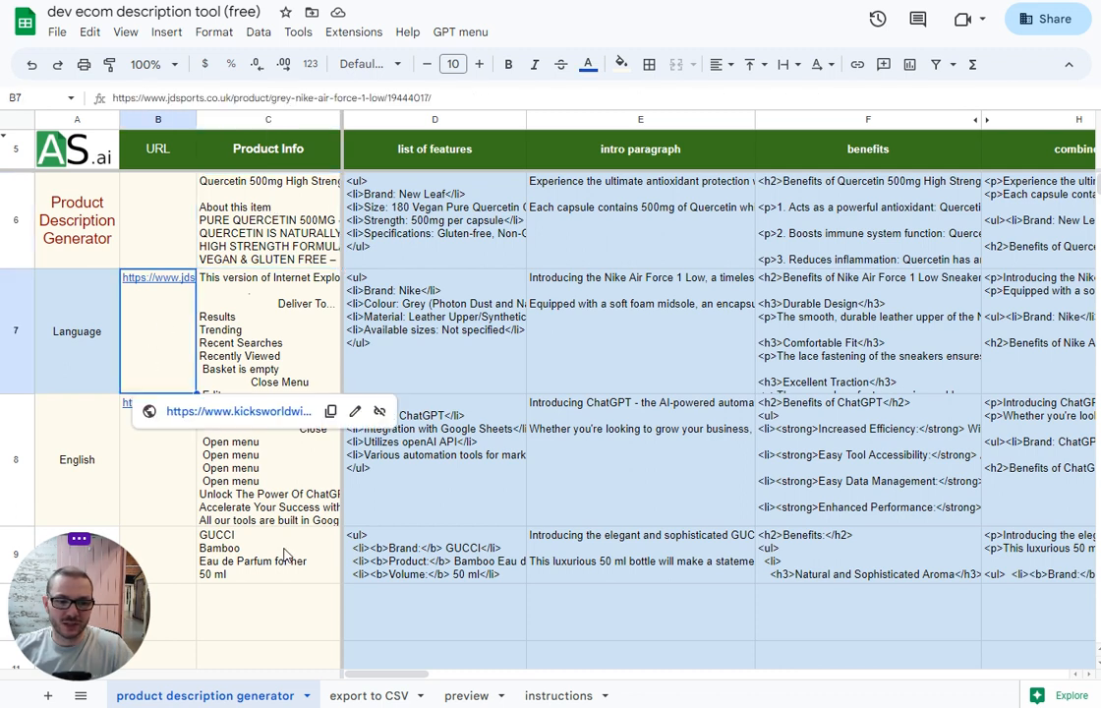
click(267, 554)
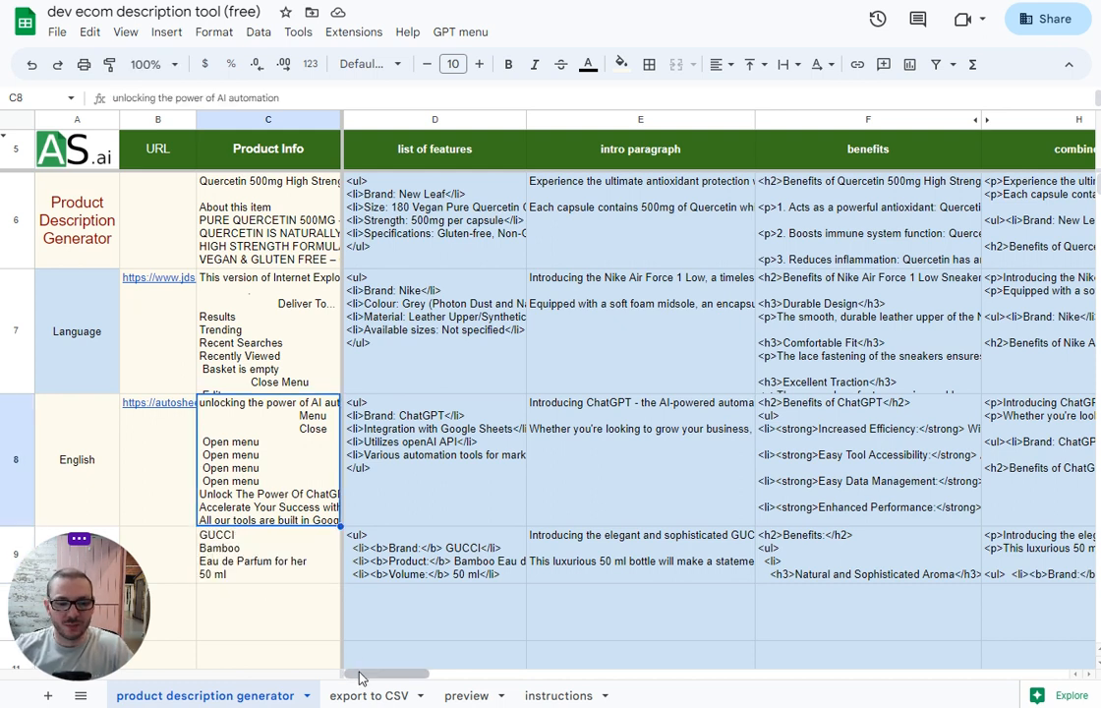
scroll(right, 3)
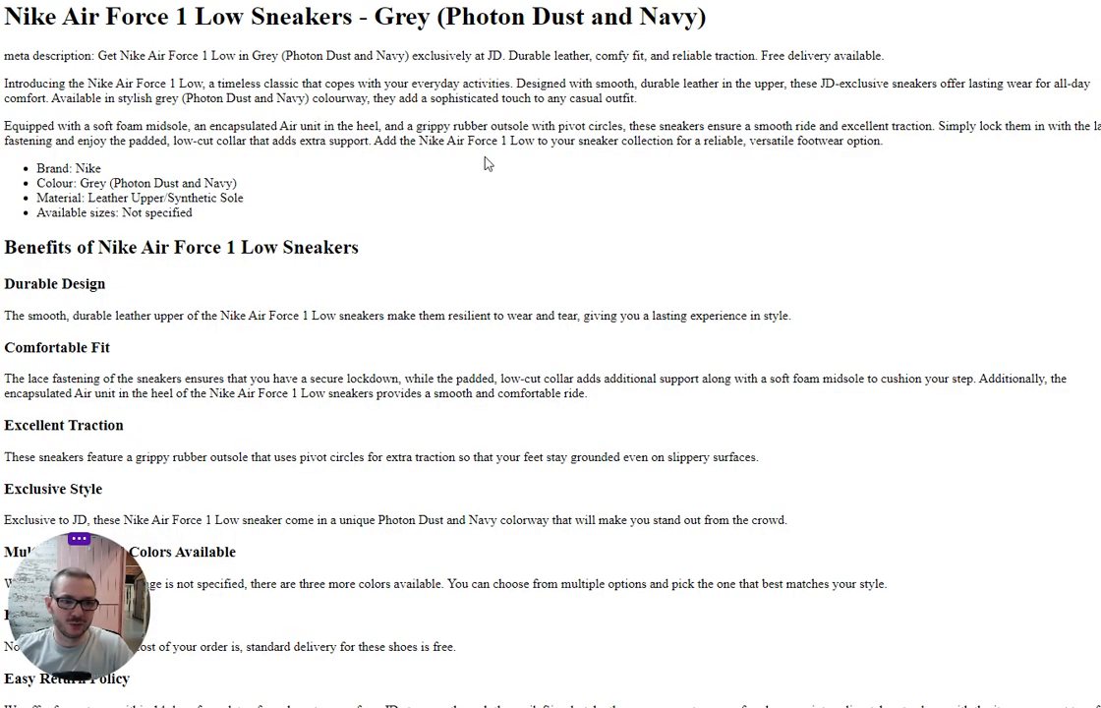
mouse_move(34, 70)
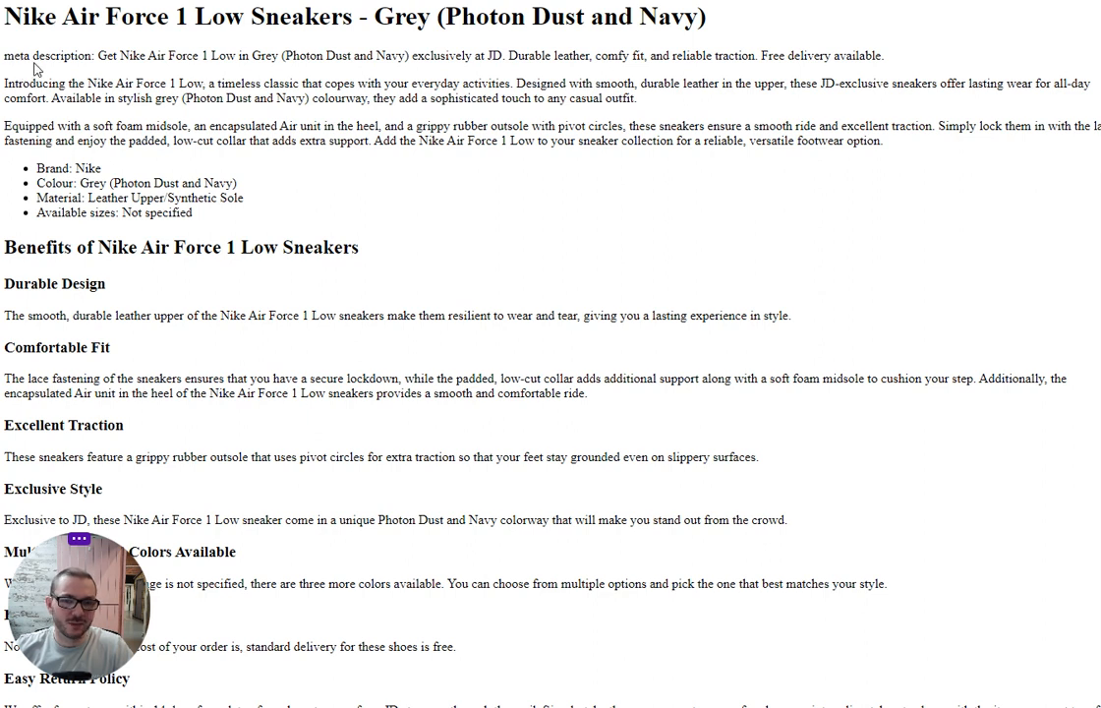
mouse_move(721, 19)
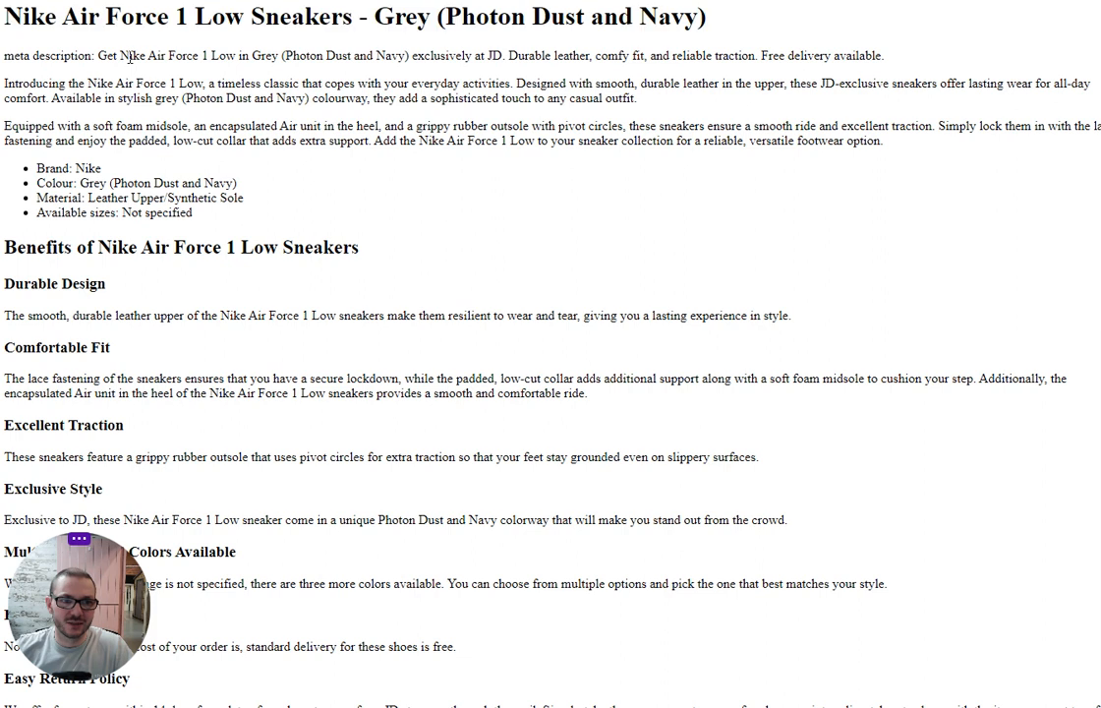
Highlight the meta description line and scroll through the rendered Quercetin description.
drag(115, 56, 883, 56)
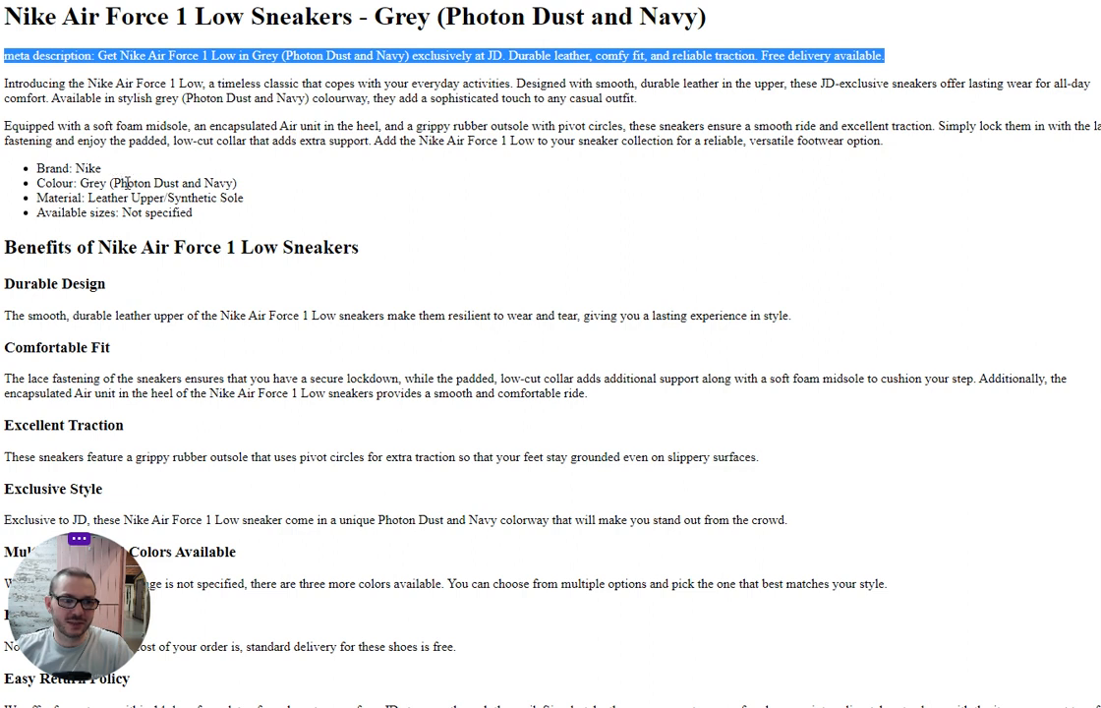
scroll(down, 3)
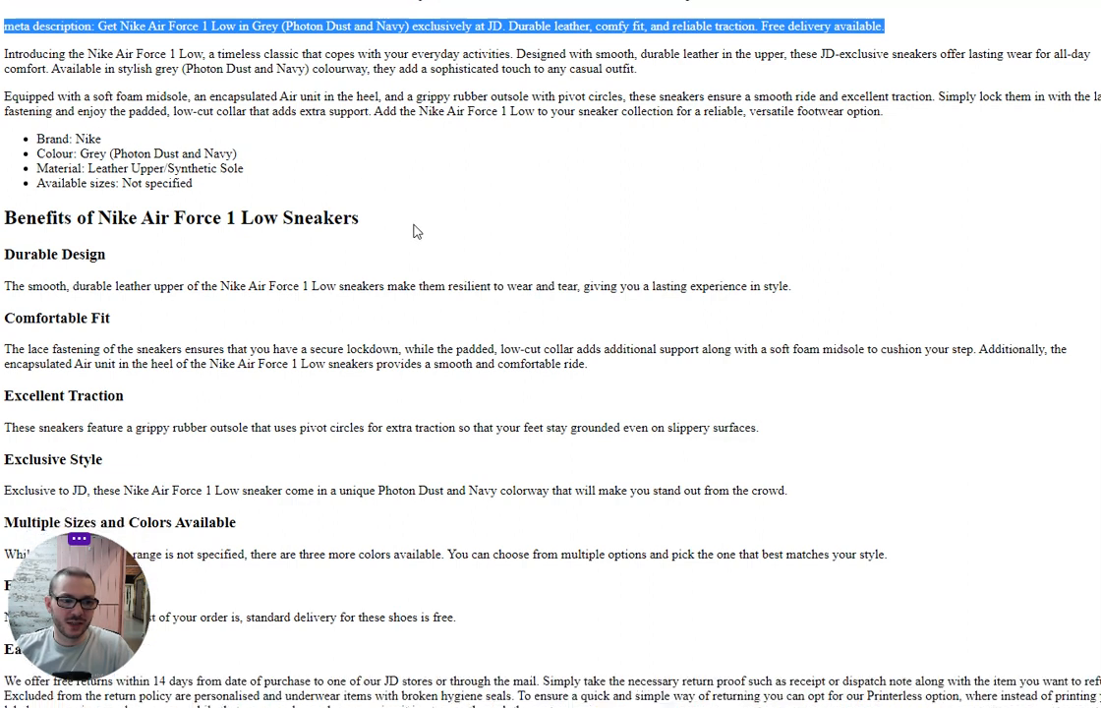
scroll(down, 3)
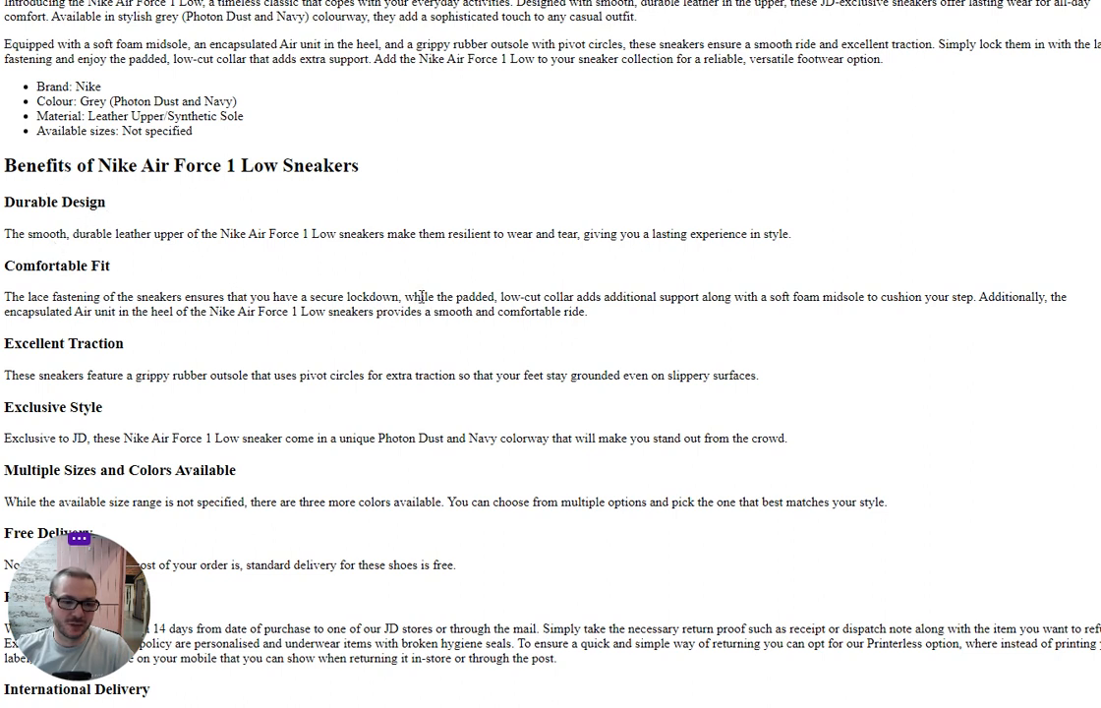
scroll(down, 3)
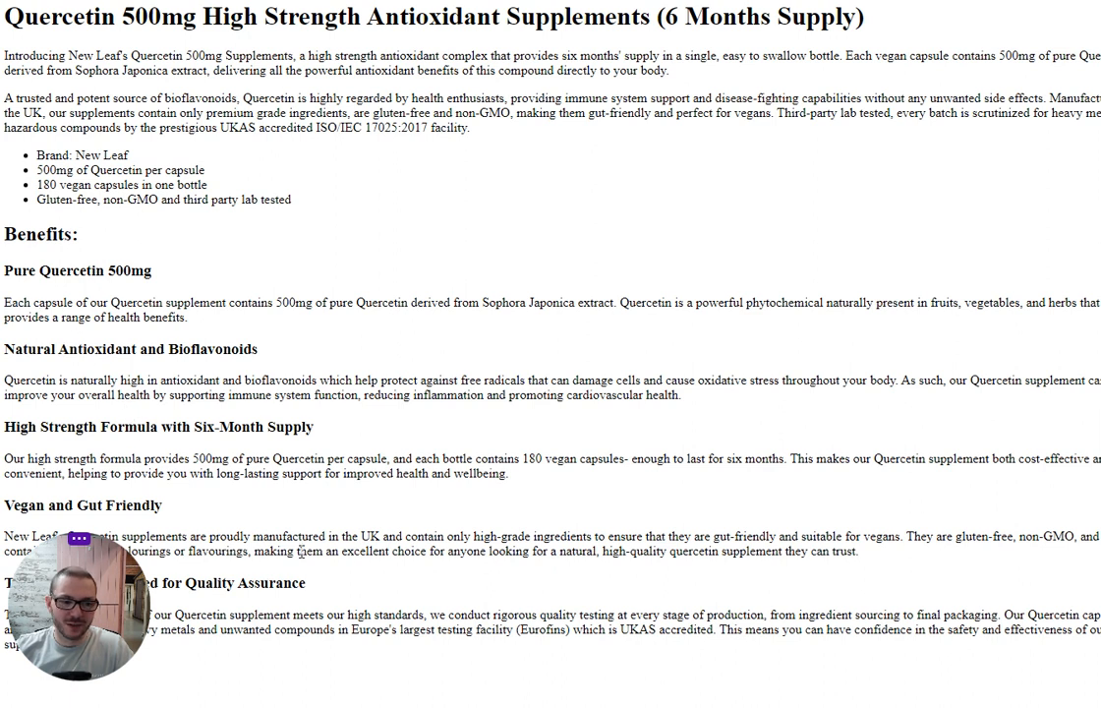
mouse_move(392, 454)
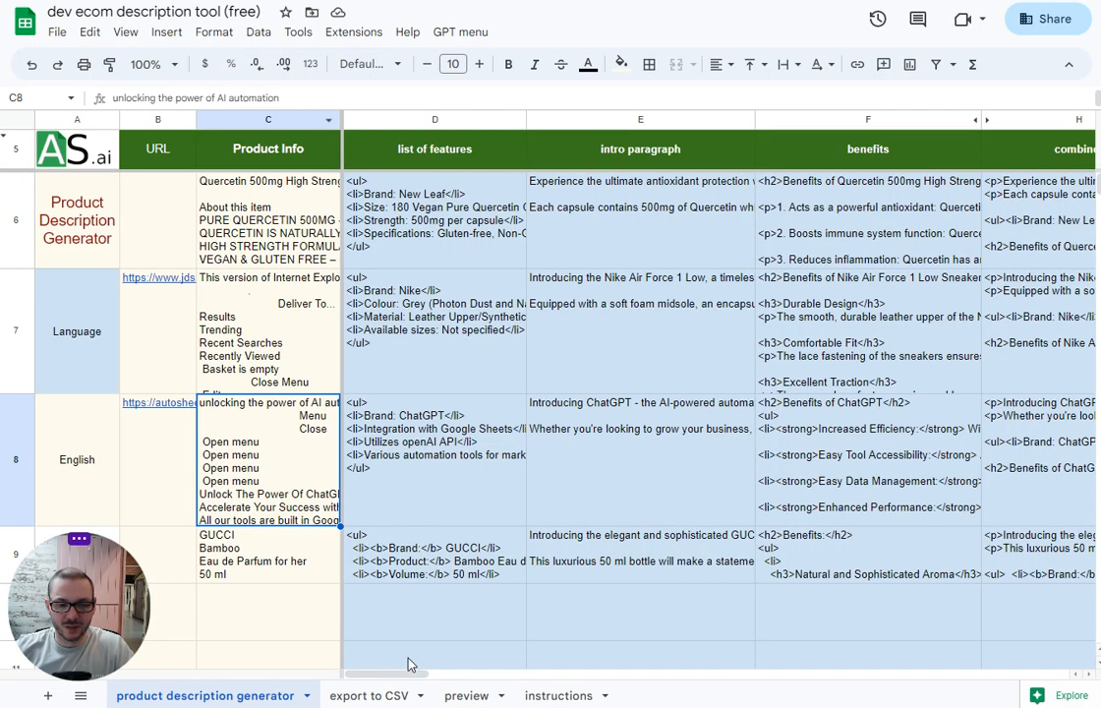
click(462, 695)
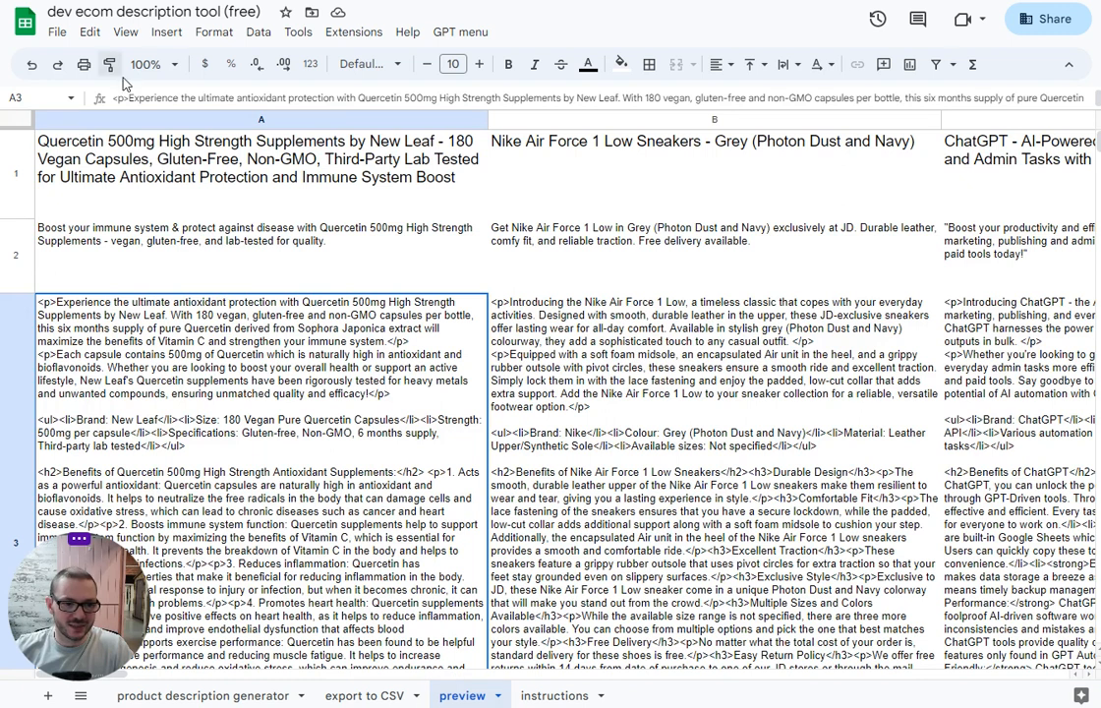
mouse_move(345, 477)
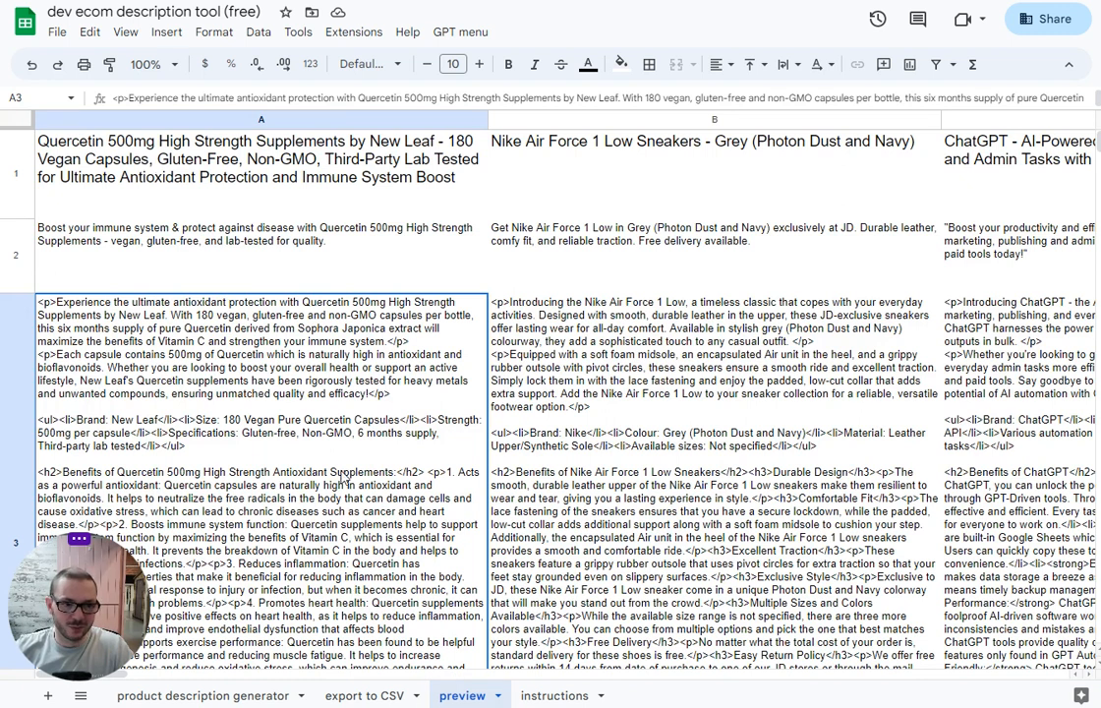
click(365, 695)
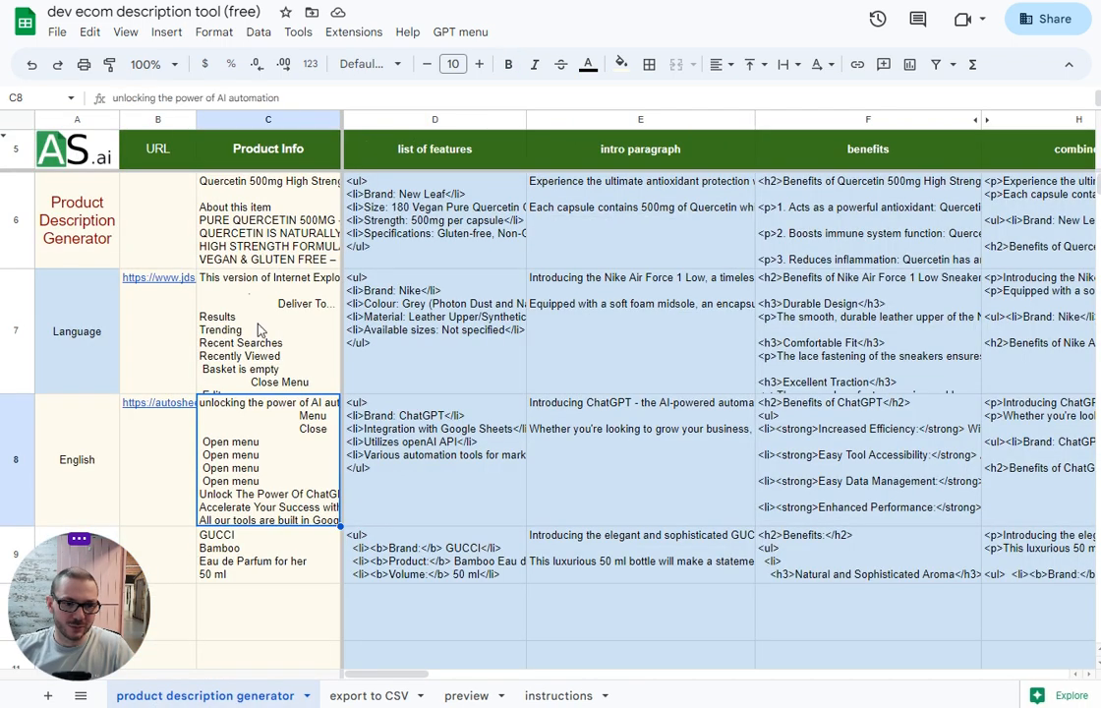
mouse_move(278, 563)
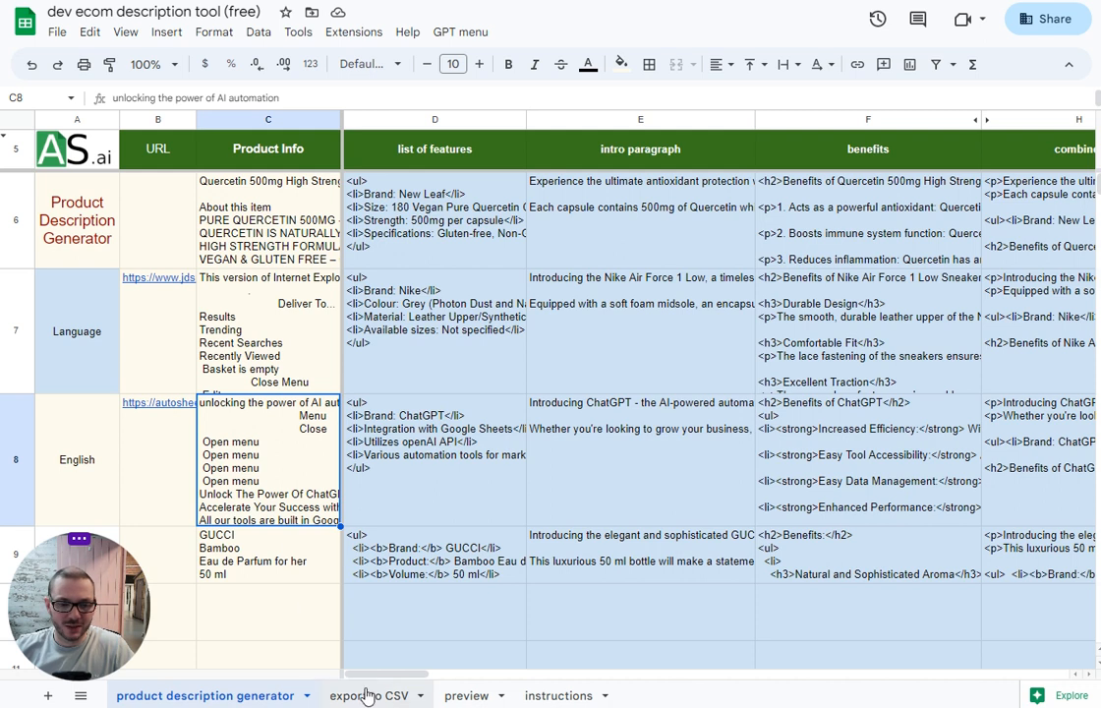
Make a copy of the description tool spreadsheet, keeping the default name.
click(365, 696)
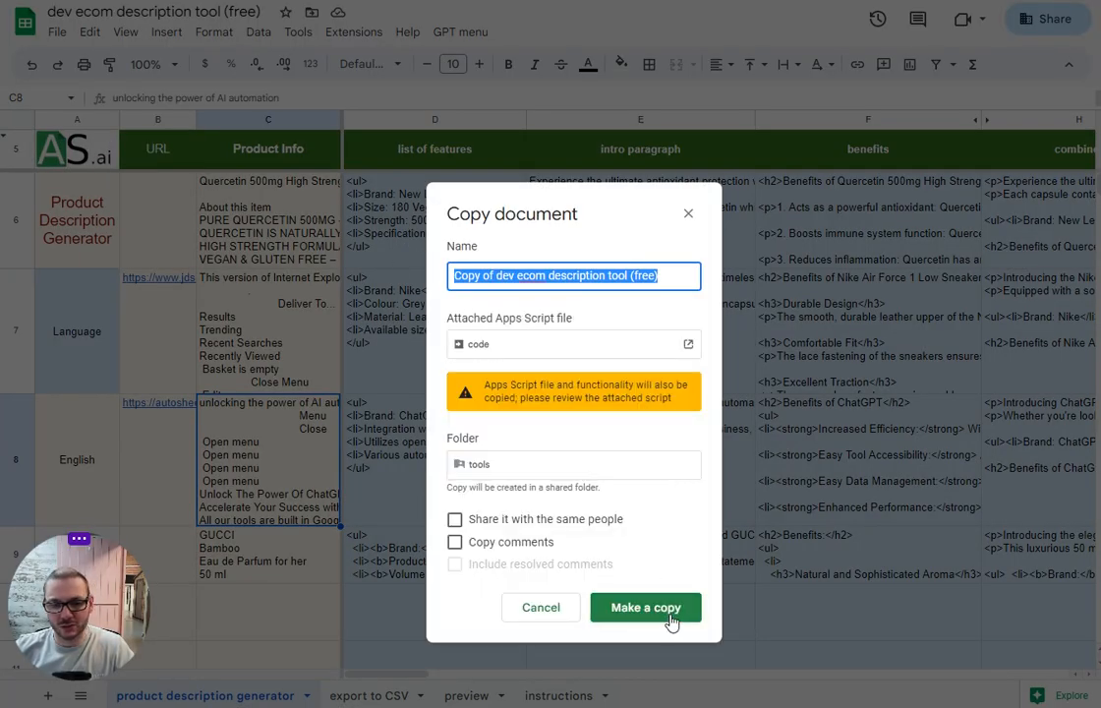
click(645, 606)
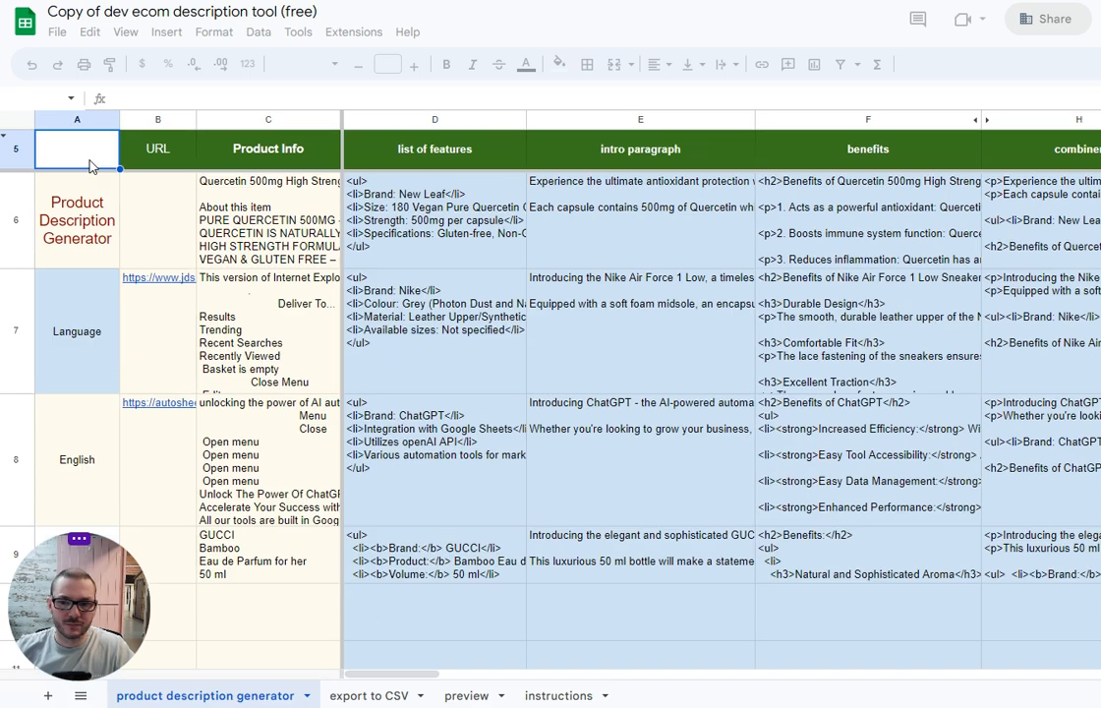
Clear the URL and Product Info cells, then run GPT > clear current sheet.
click(76, 149)
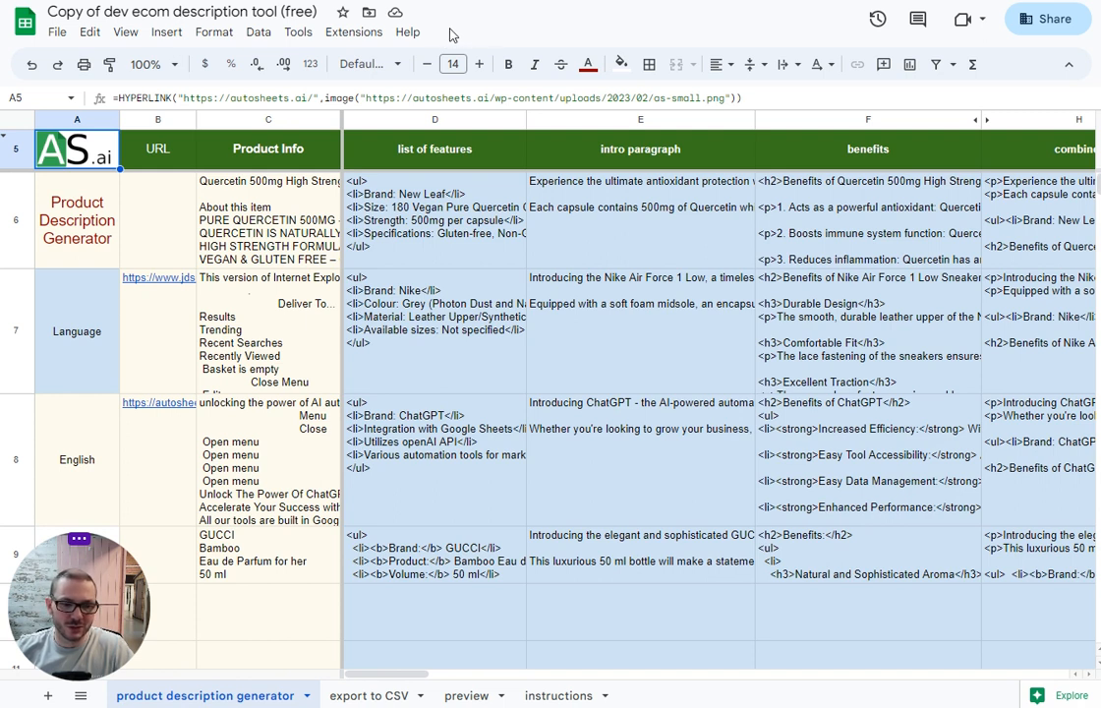
click(268, 220)
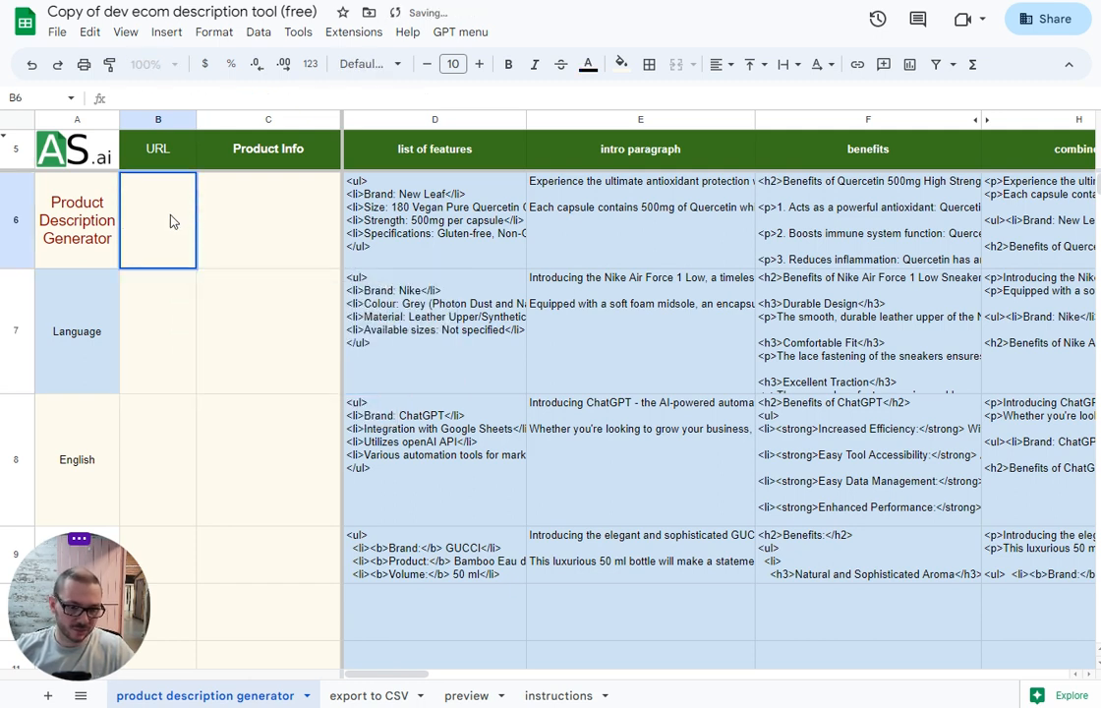
click(460, 32)
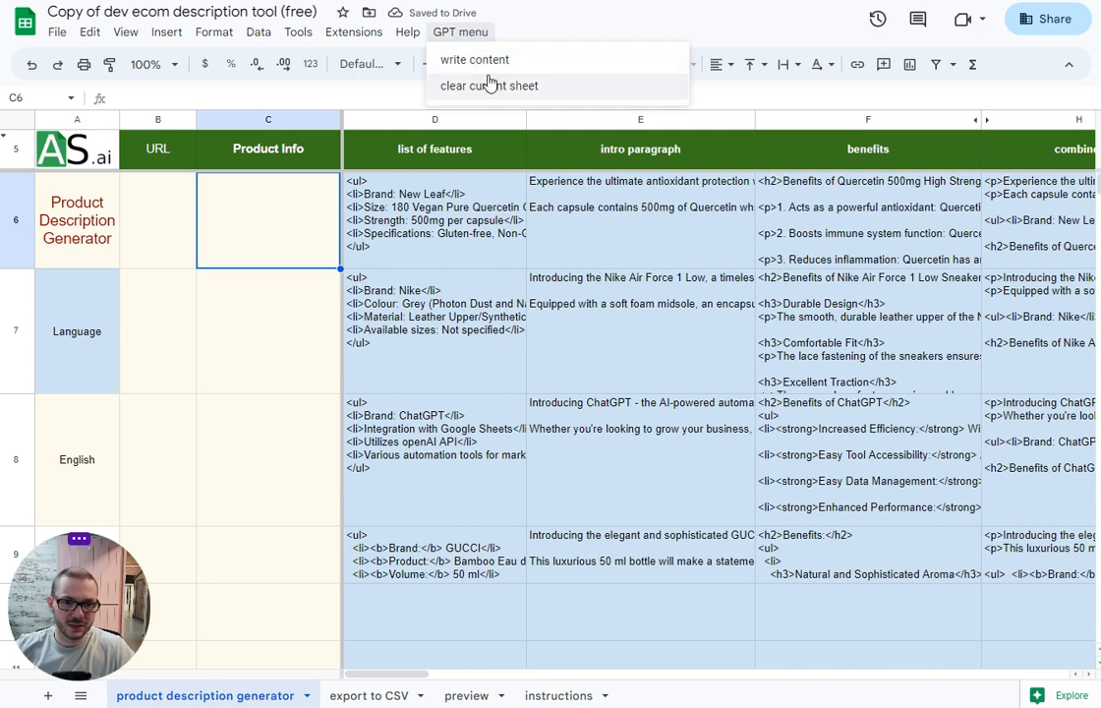
click(488, 86)
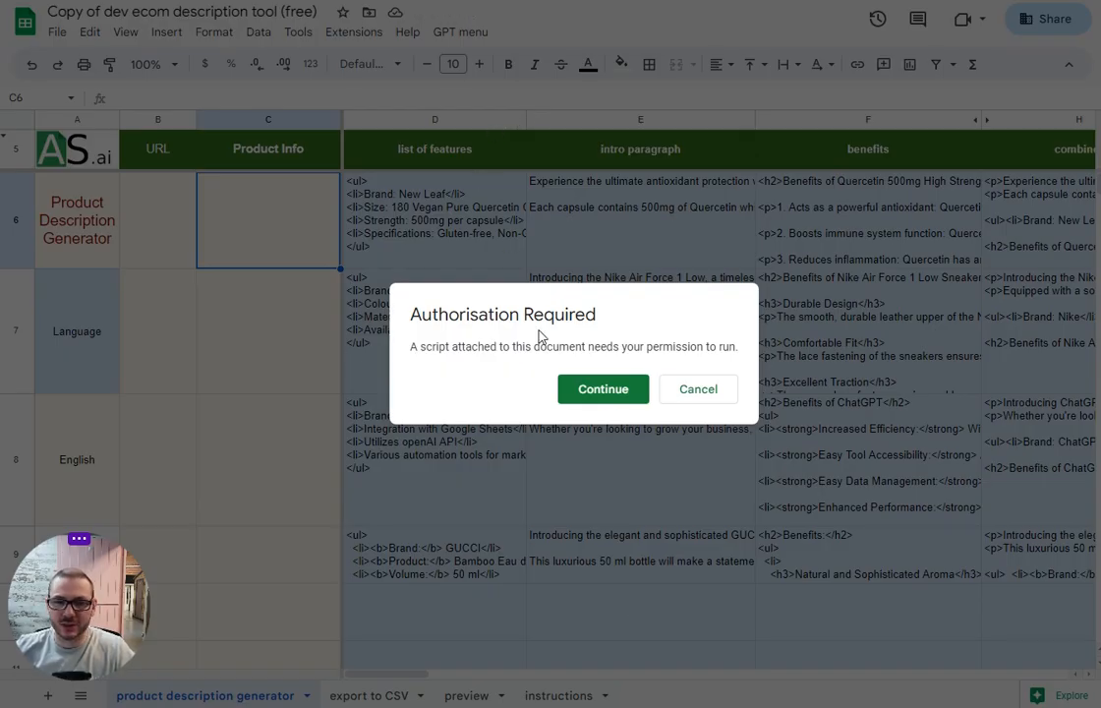
Authorise the script with the existing Google account and close the callback window.
click(603, 388)
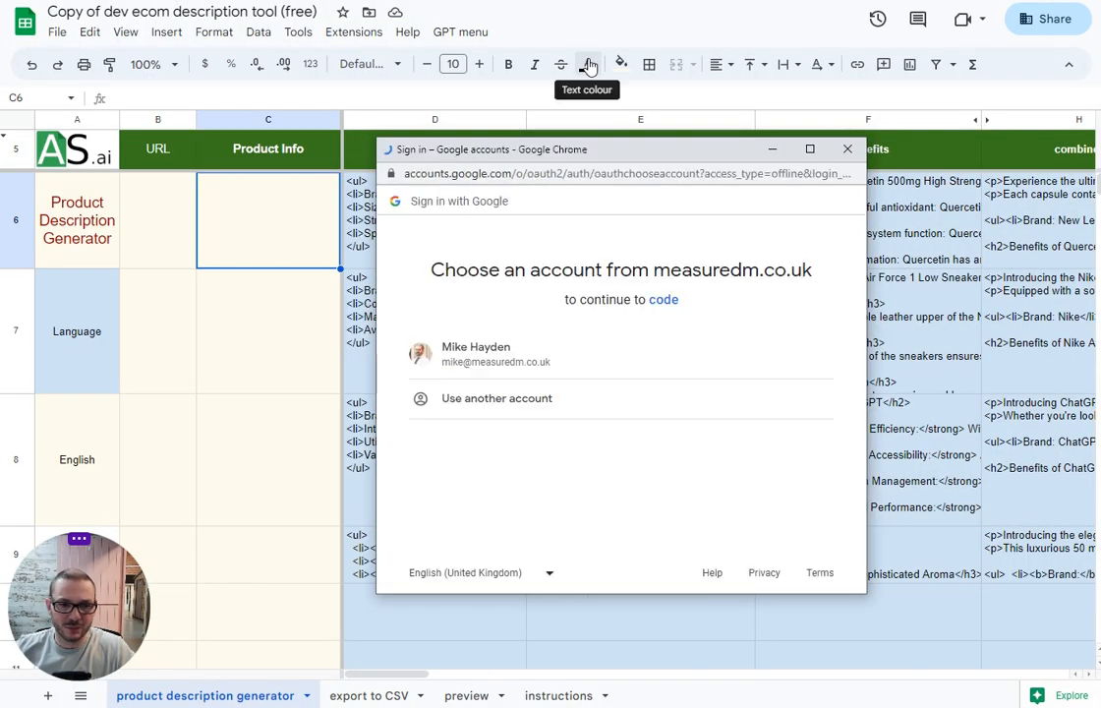
click(495, 354)
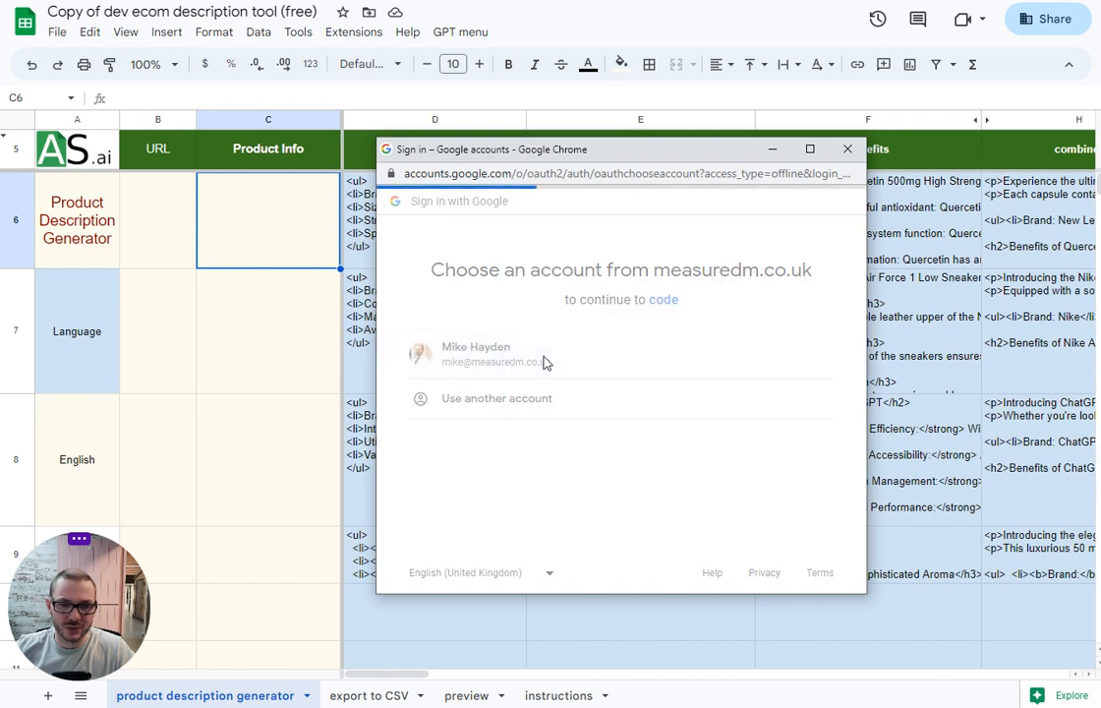
click(482, 354)
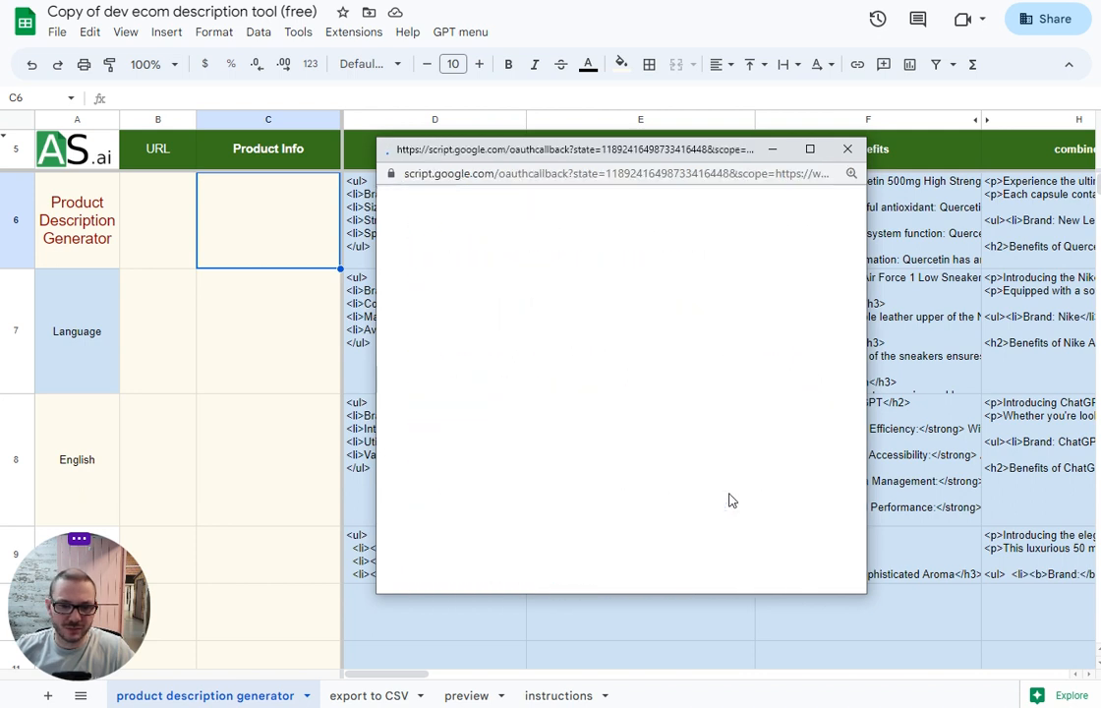
click(848, 148)
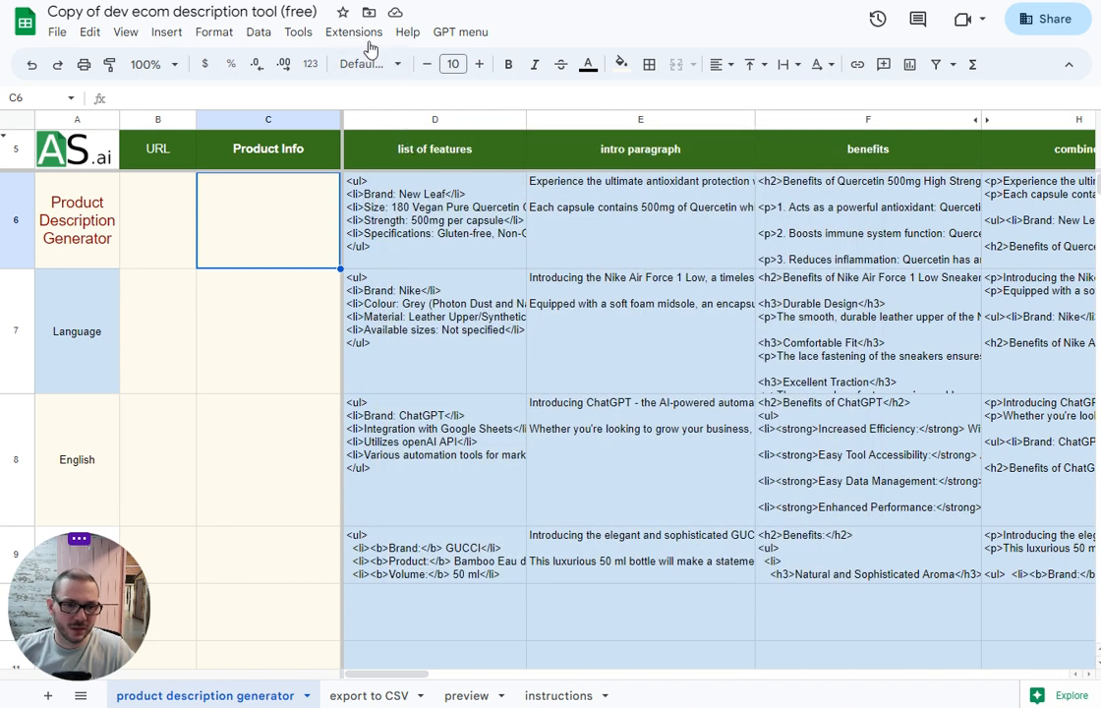
Run GPT > clear current sheet and paste the JD Sports Nike Air Force 1 Low URL into B6.
click(353, 32)
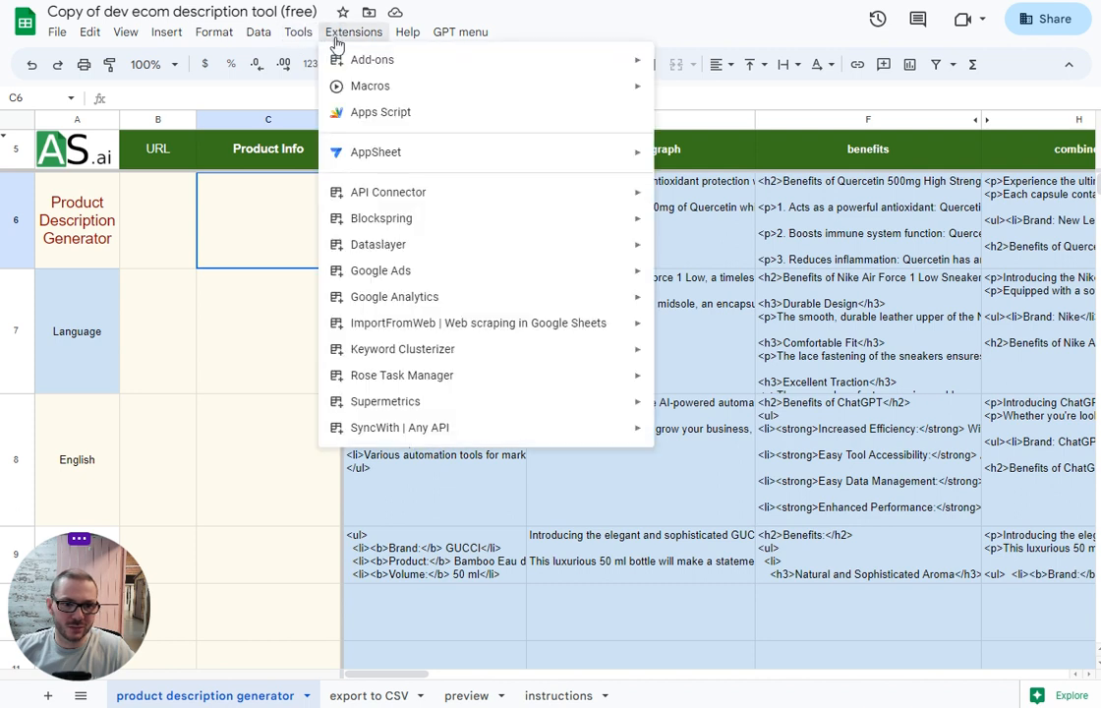
mouse_move(735, 42)
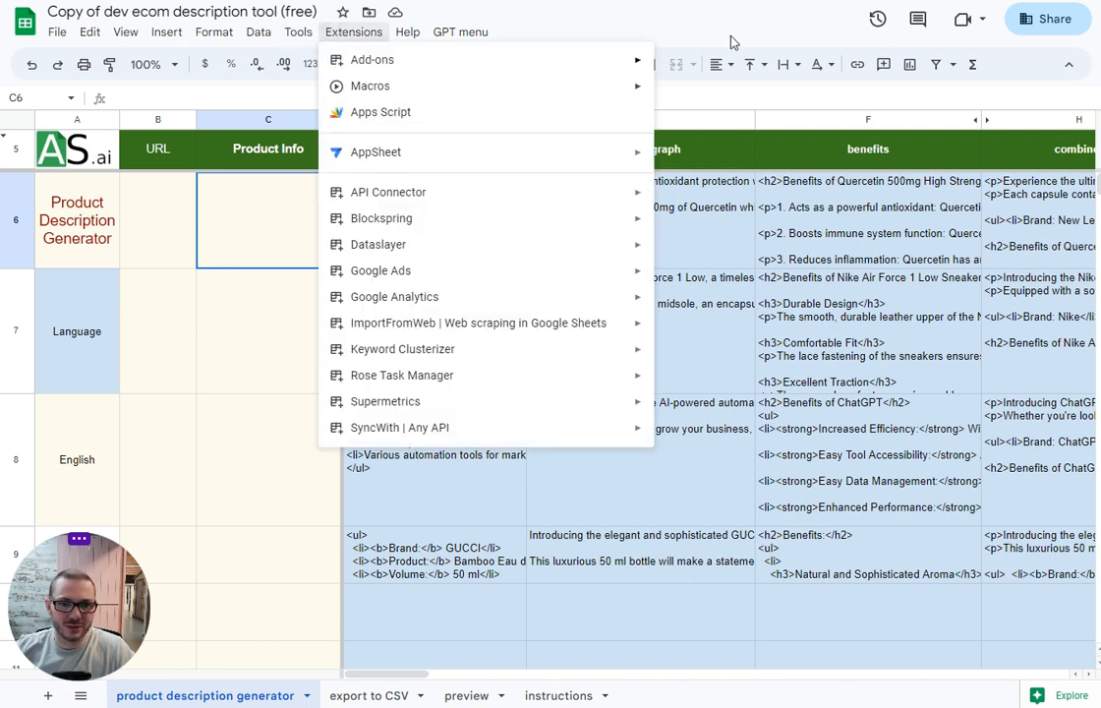
click(460, 32)
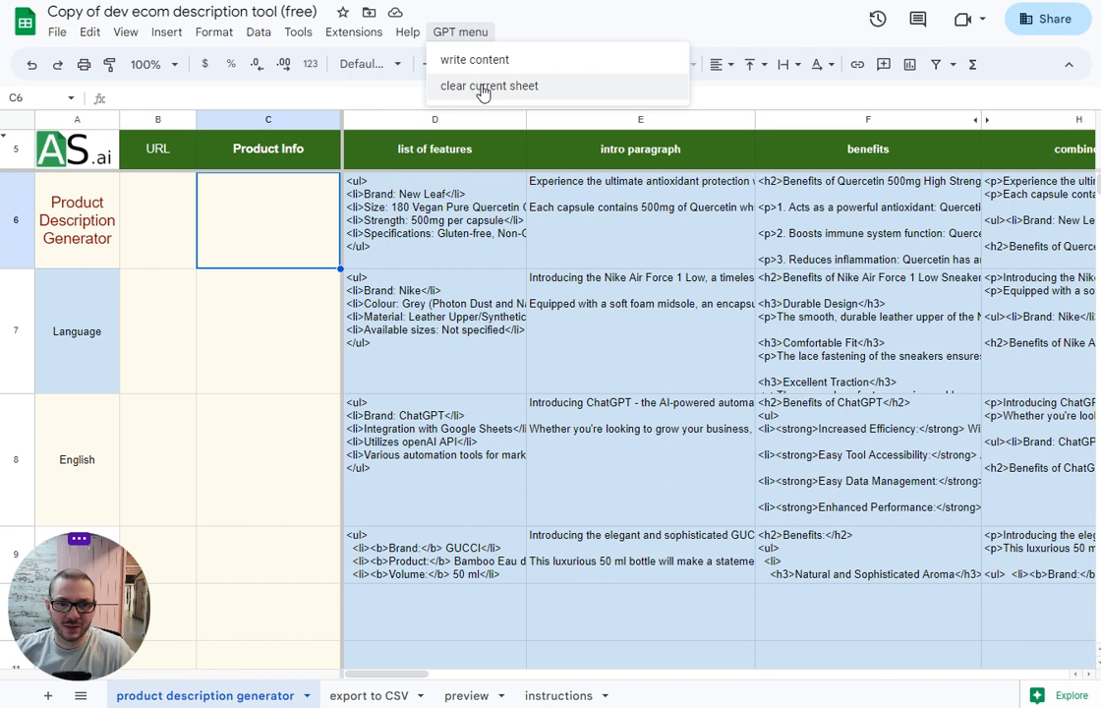
click(489, 86)
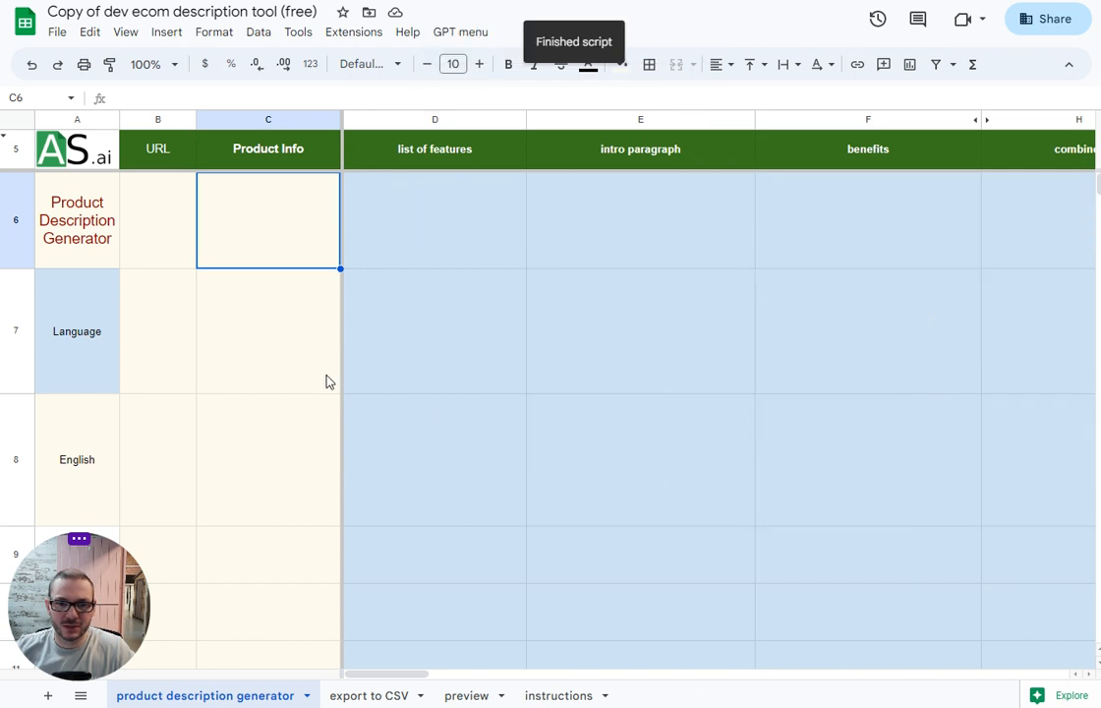
text(https://www.jdsports.co.uk/product/grey-nike-air-force-1-low/19444017/)
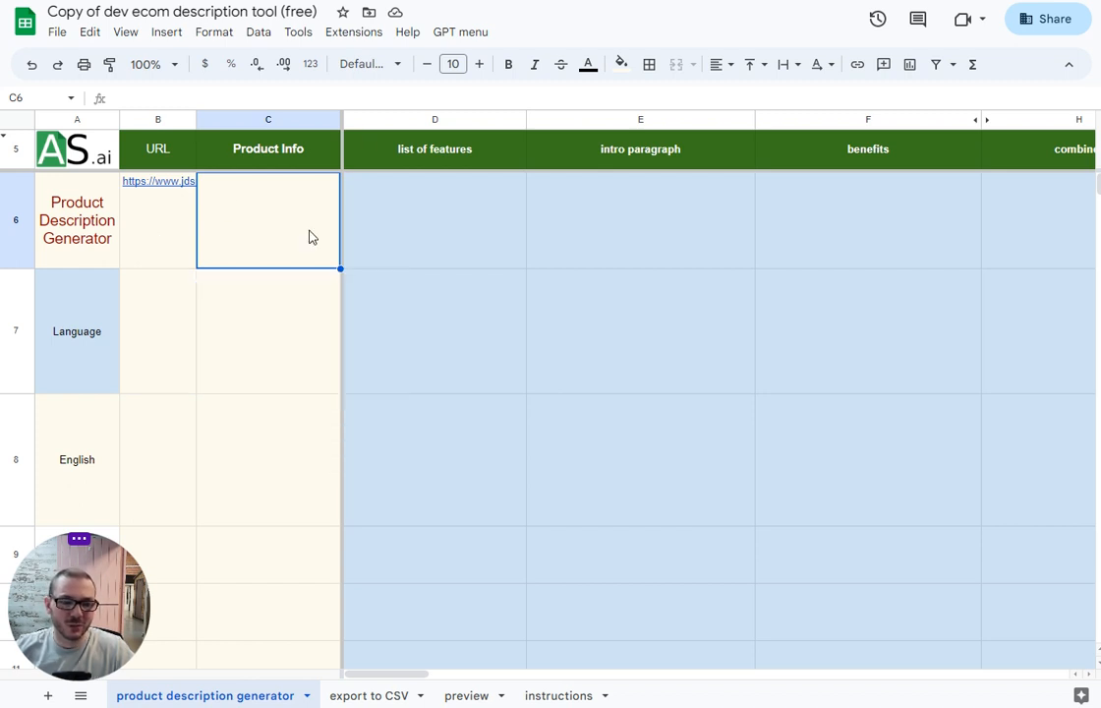
click(461, 32)
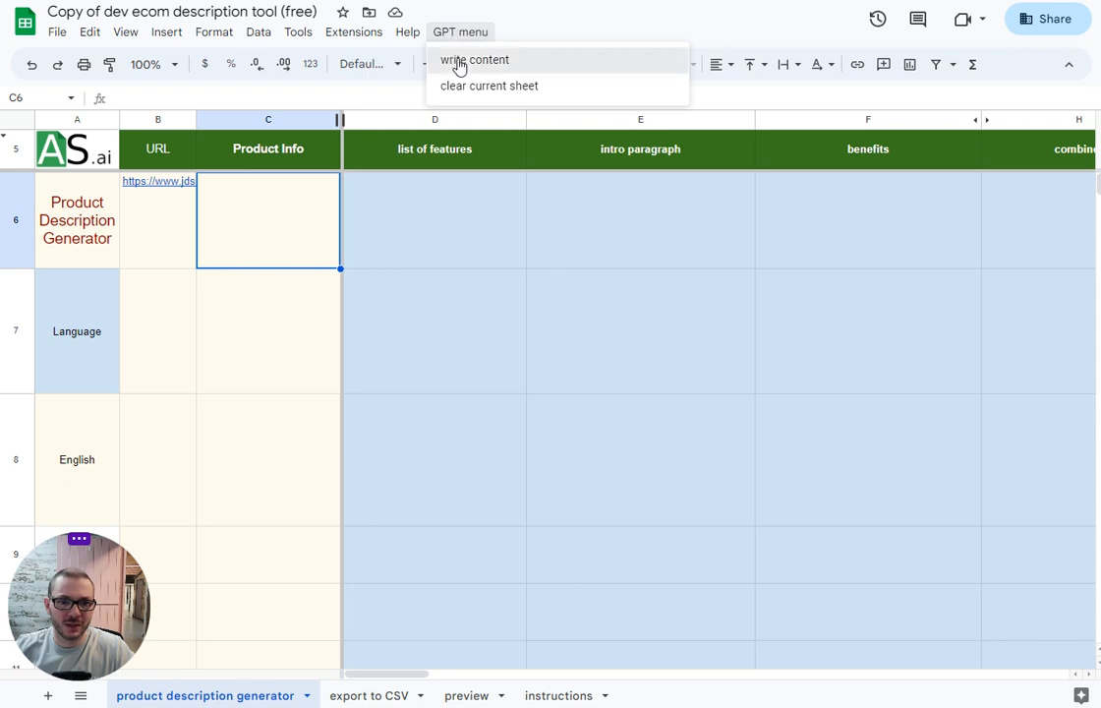
Run GPT > write content for the Nike link, then open the 'export to CSV' sheet.
click(475, 60)
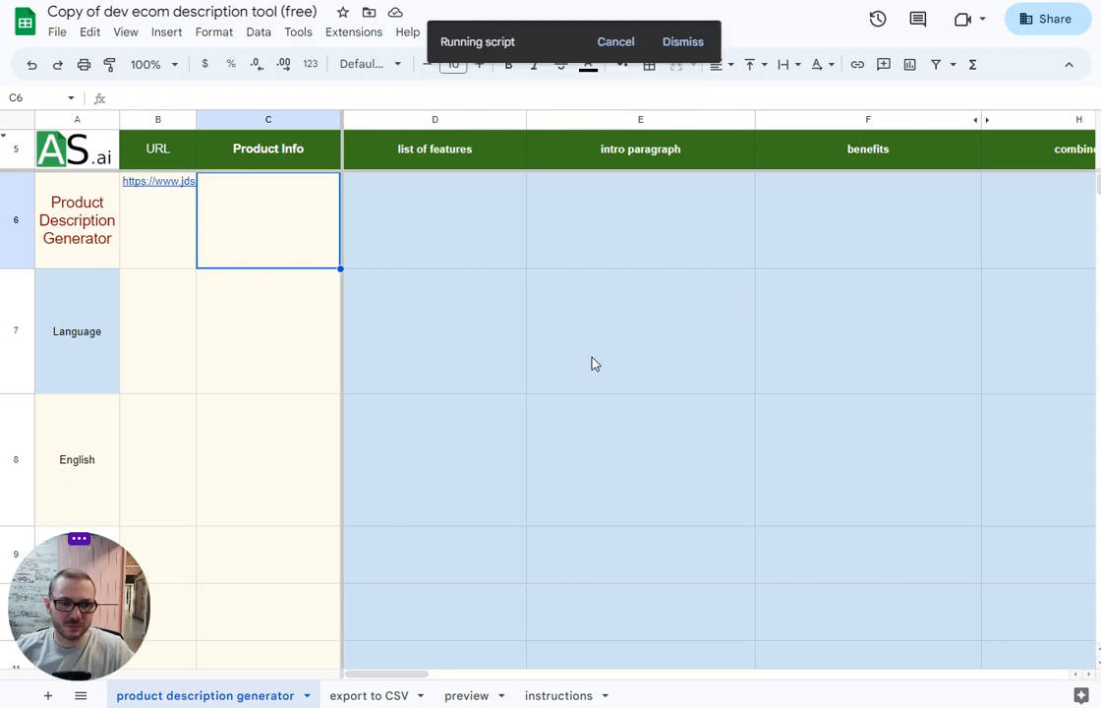
mouse_move(758, 265)
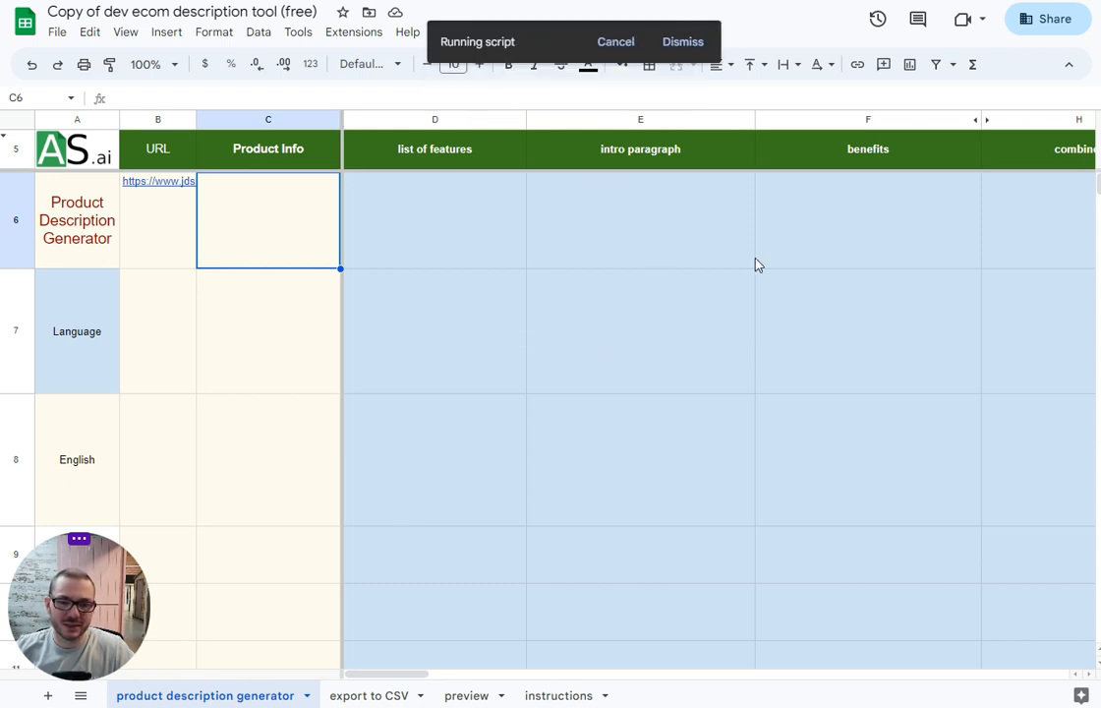
mouse_move(305, 231)
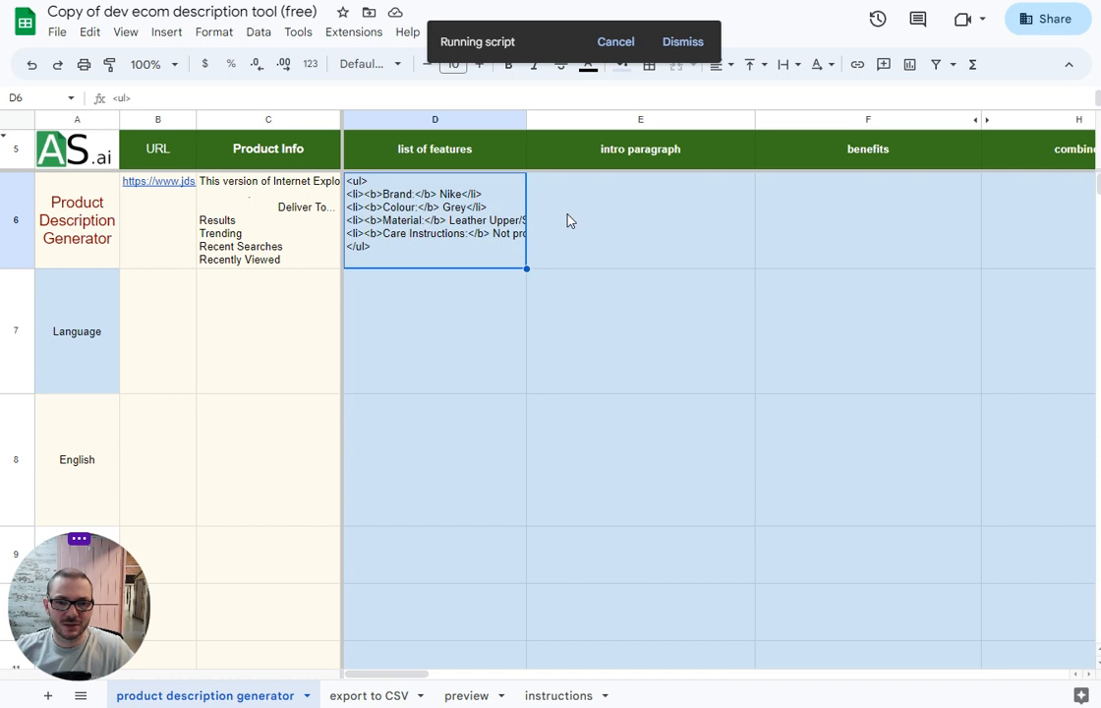
click(867, 221)
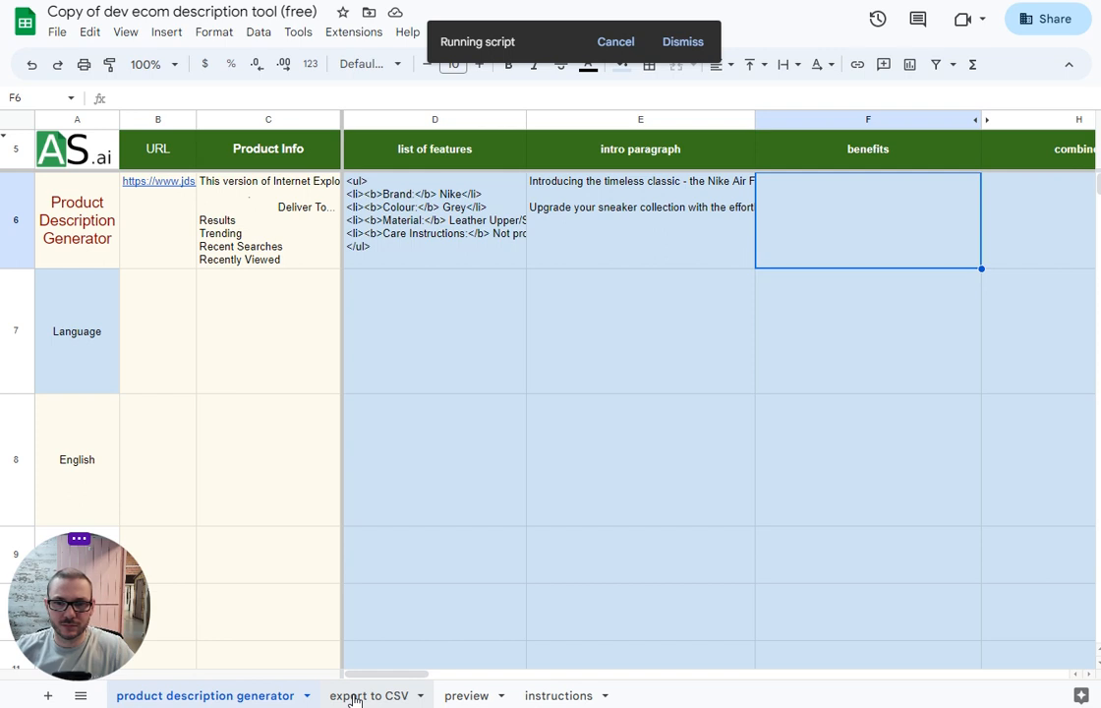
click(366, 696)
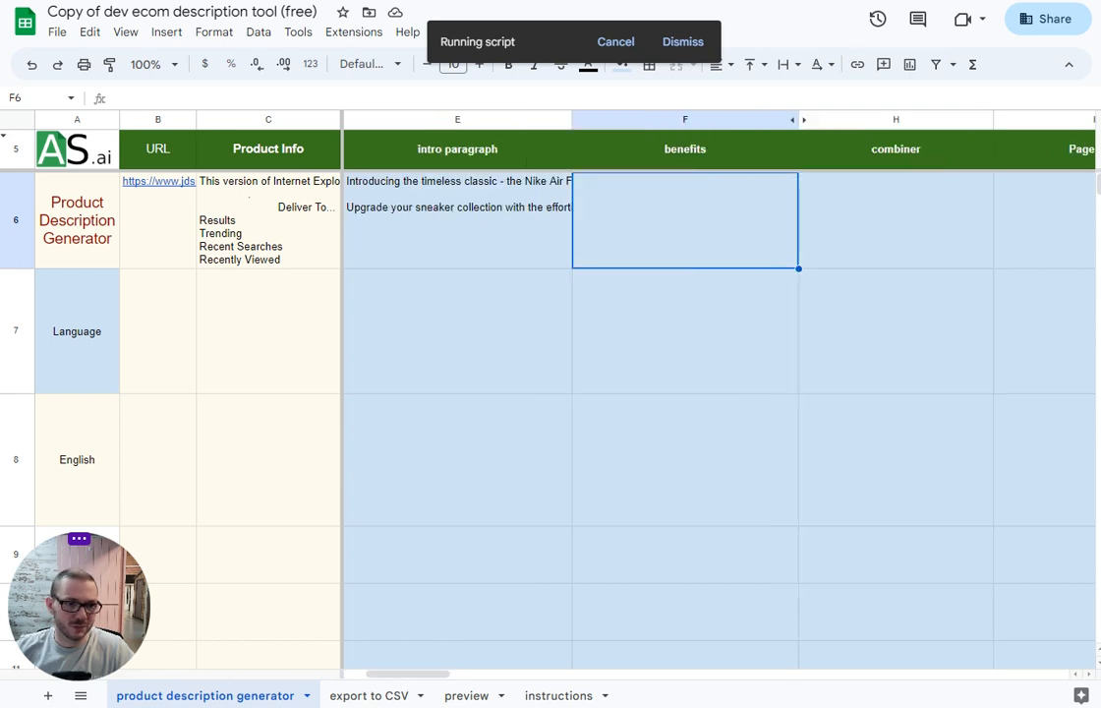
click(366, 695)
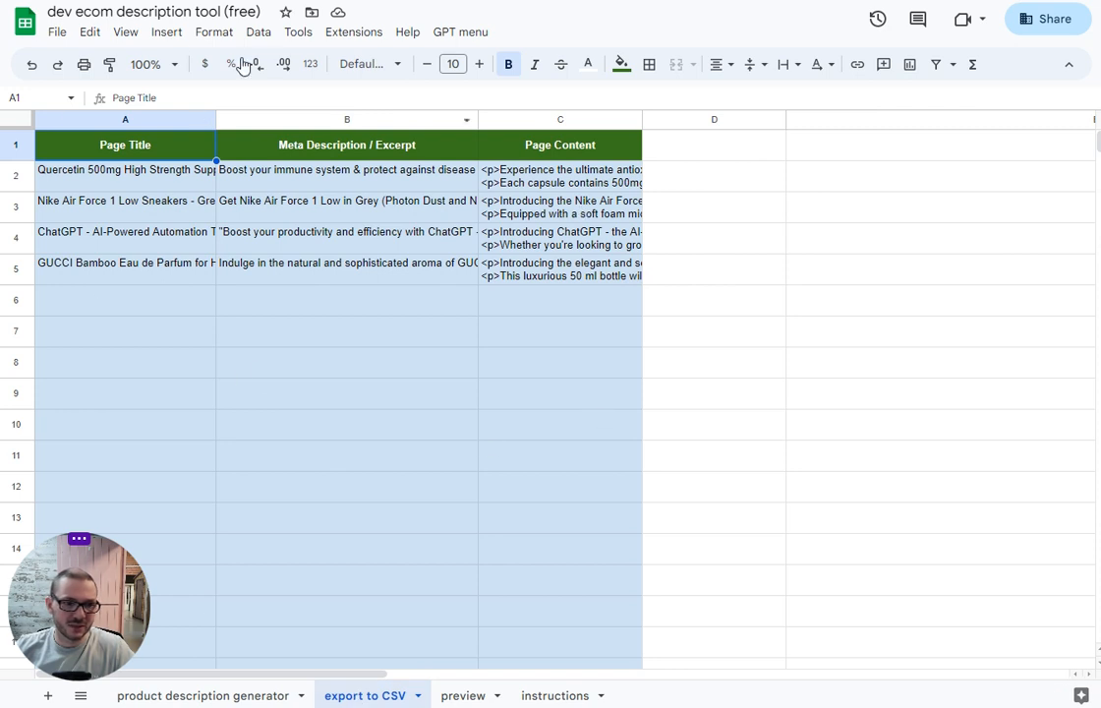
Download the export sheet as a .csv file and return to the generator sheet.
click(58, 31)
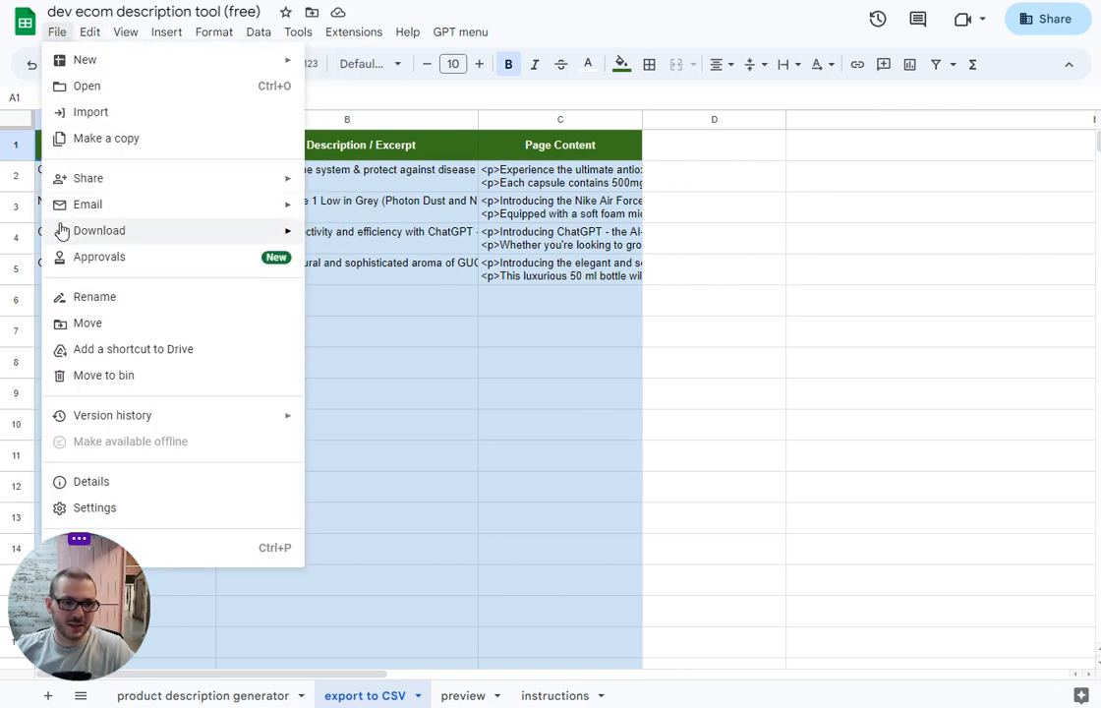
click(100, 230)
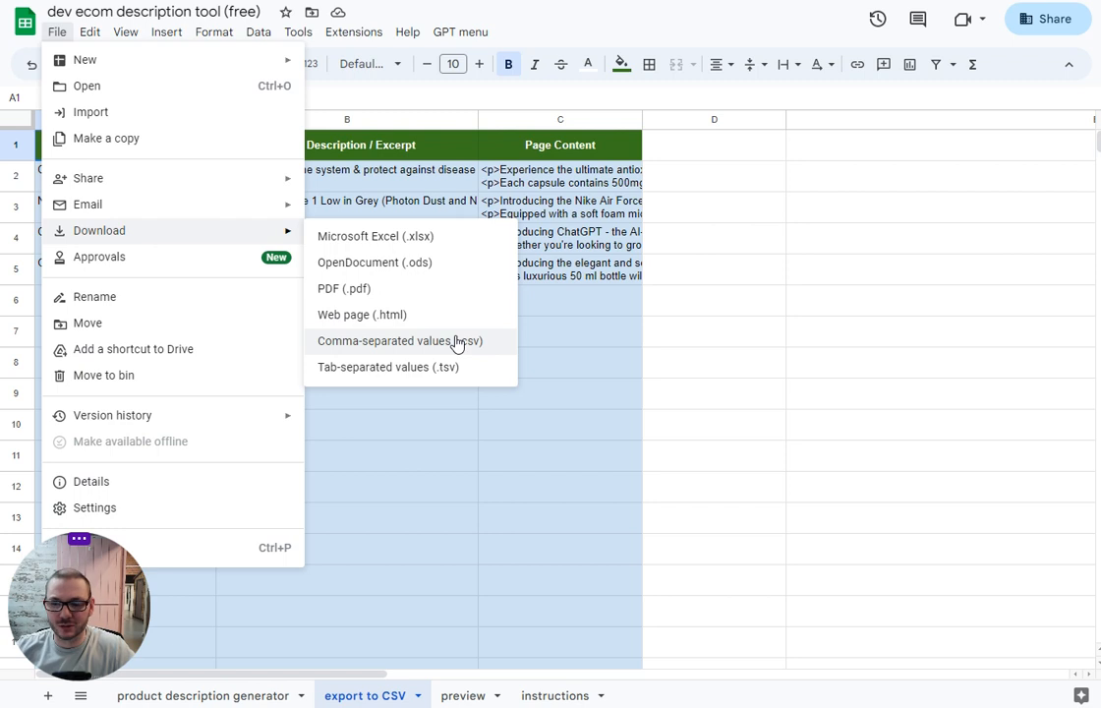
click(399, 340)
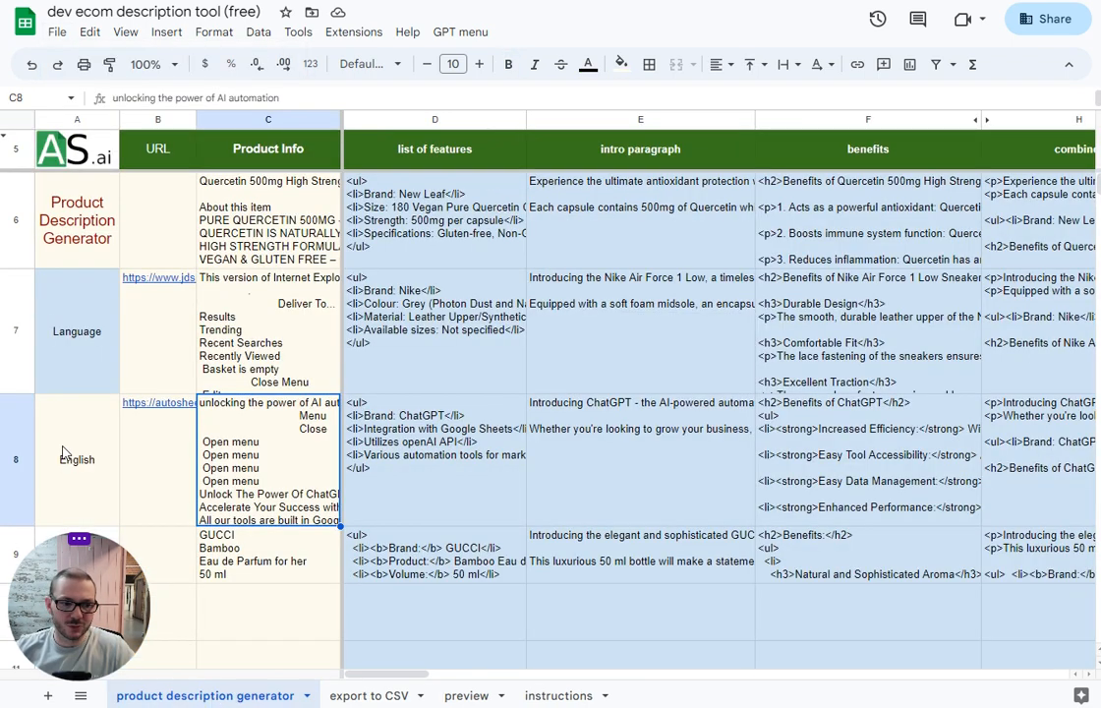
click(77, 459)
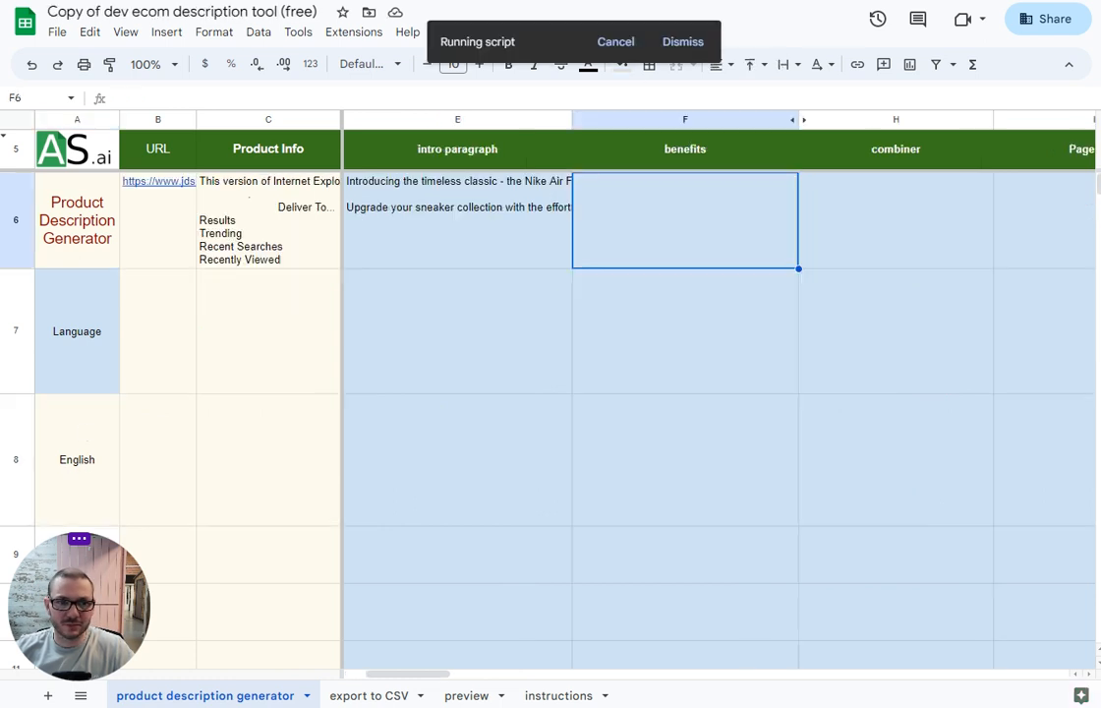
Check the Nike Page Title and Meta Description columns, then view the 'export to CSV' sheet.
scroll(right, 3)
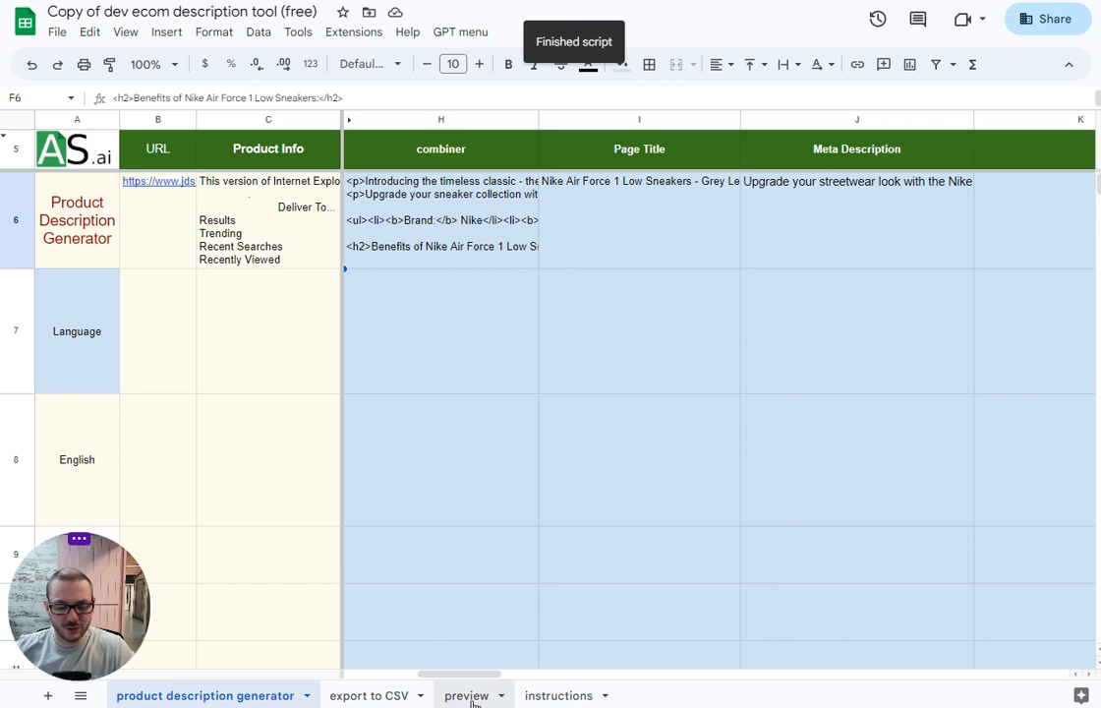
click(367, 695)
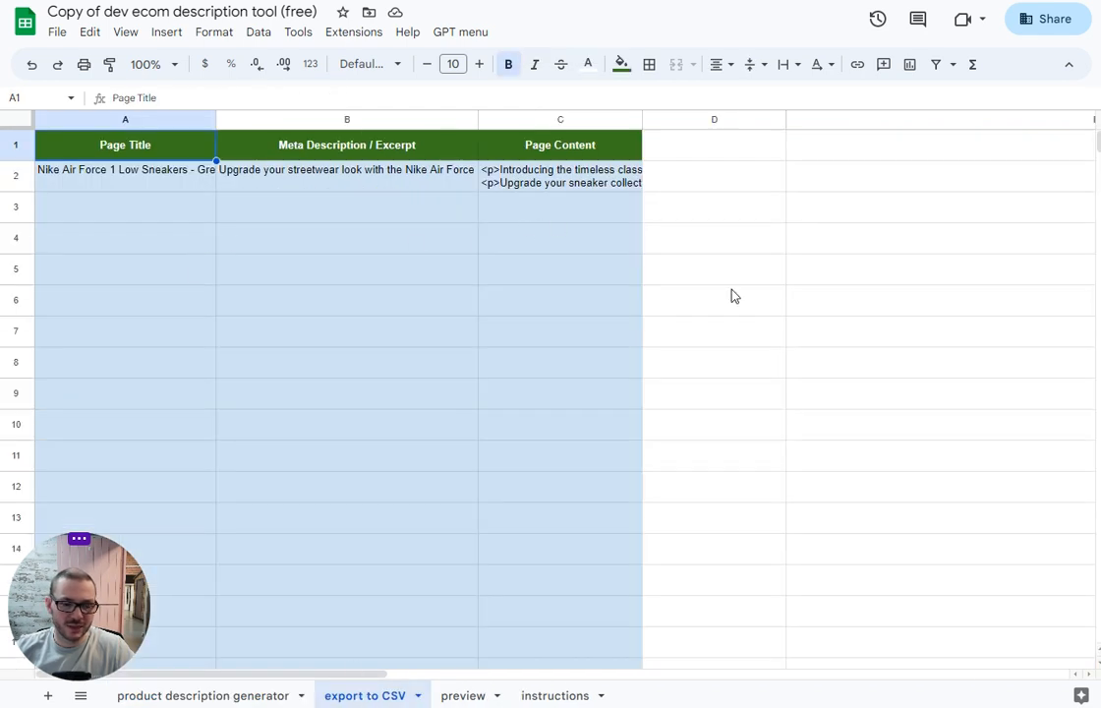
mouse_move(337, 659)
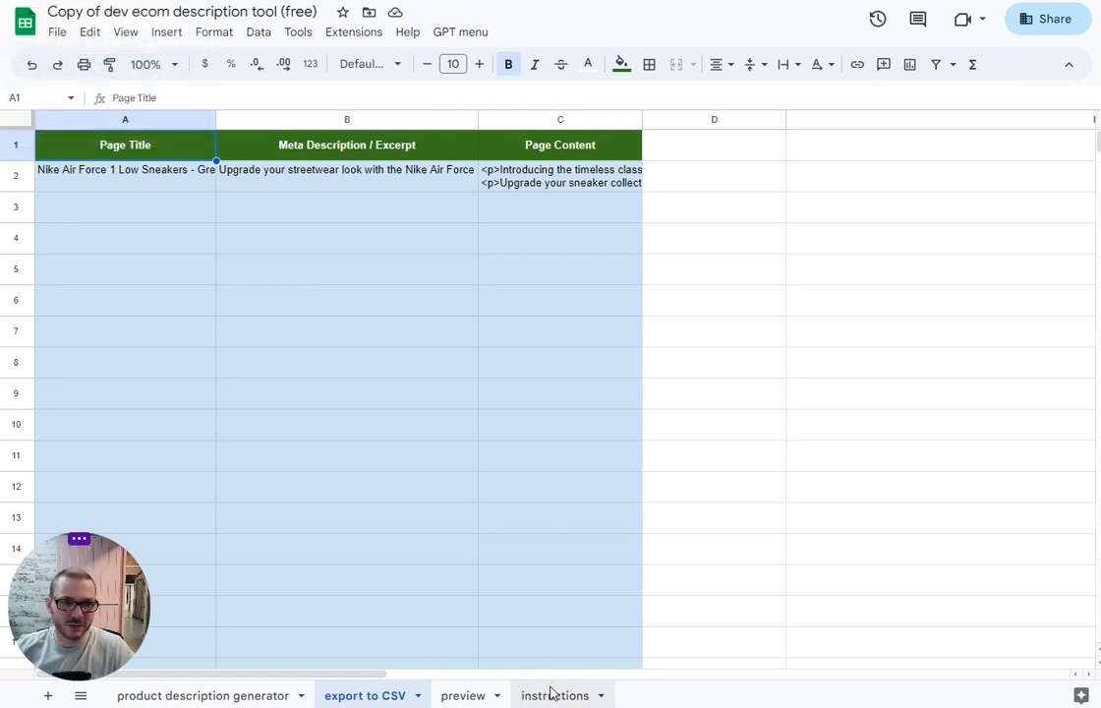
Open the 'instructions' sheet and read the API key setup and usage notes.
click(554, 695)
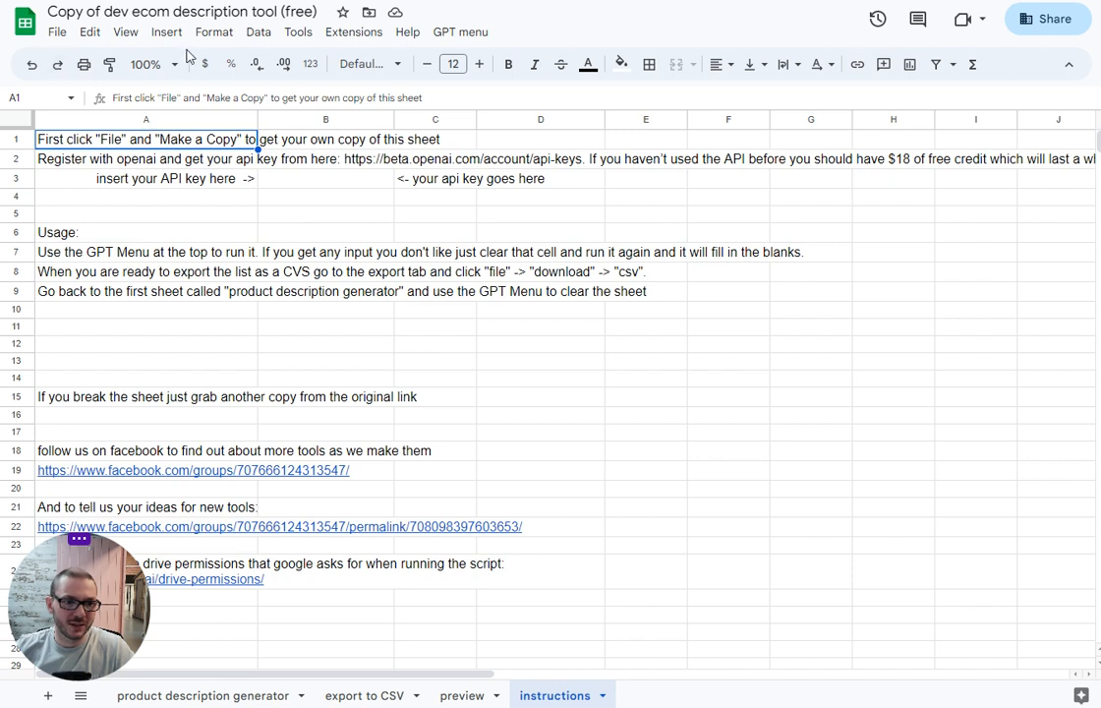
mouse_move(373, 194)
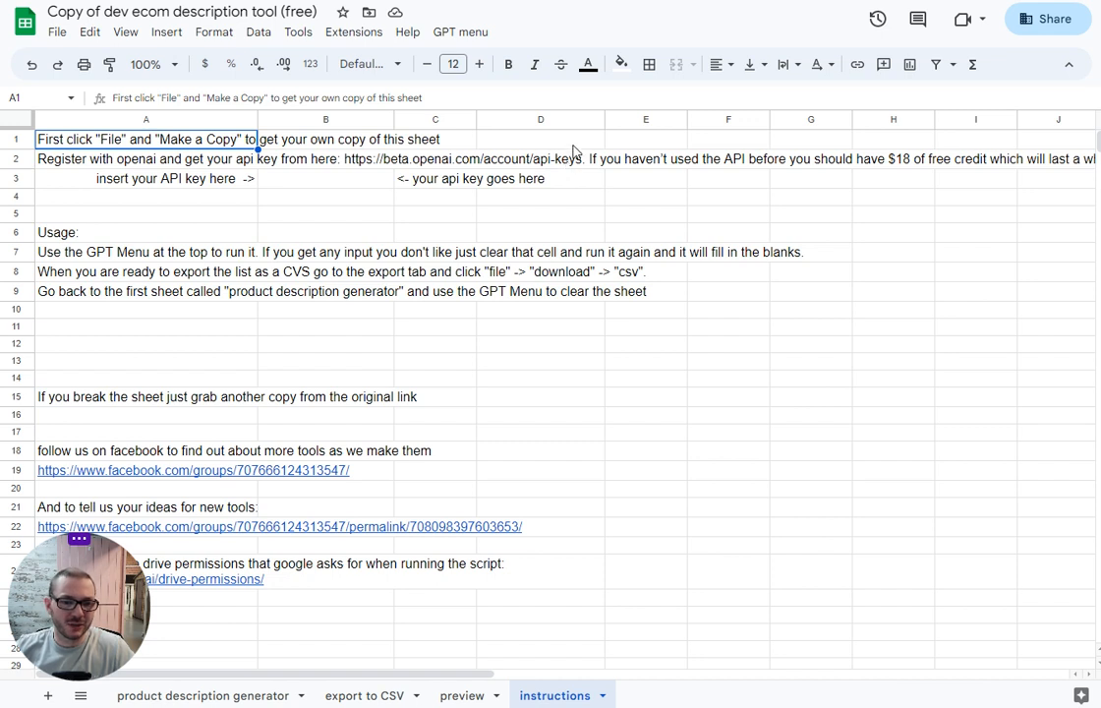
mouse_move(307, 183)
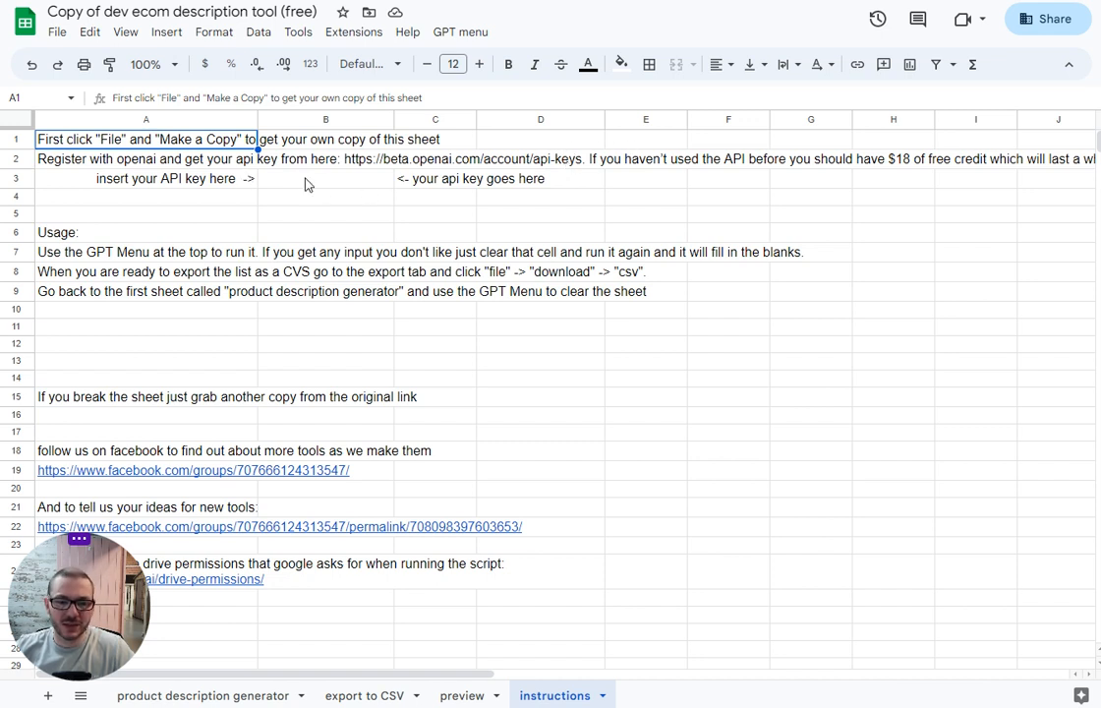
mouse_move(308, 229)
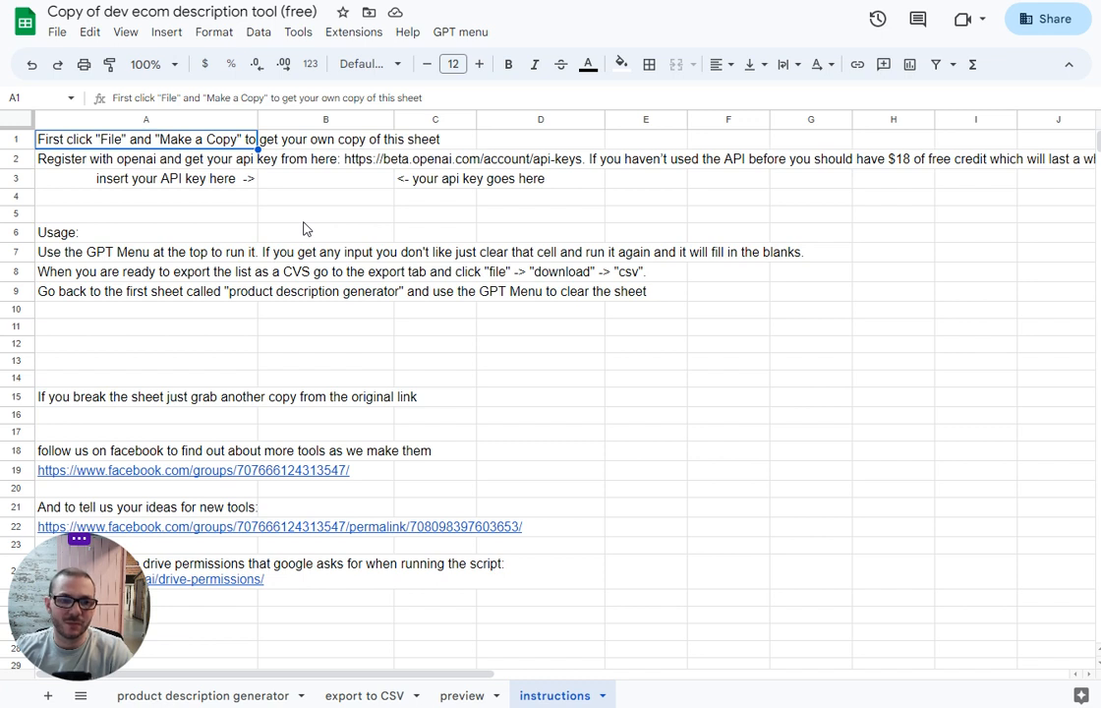
click(145, 118)
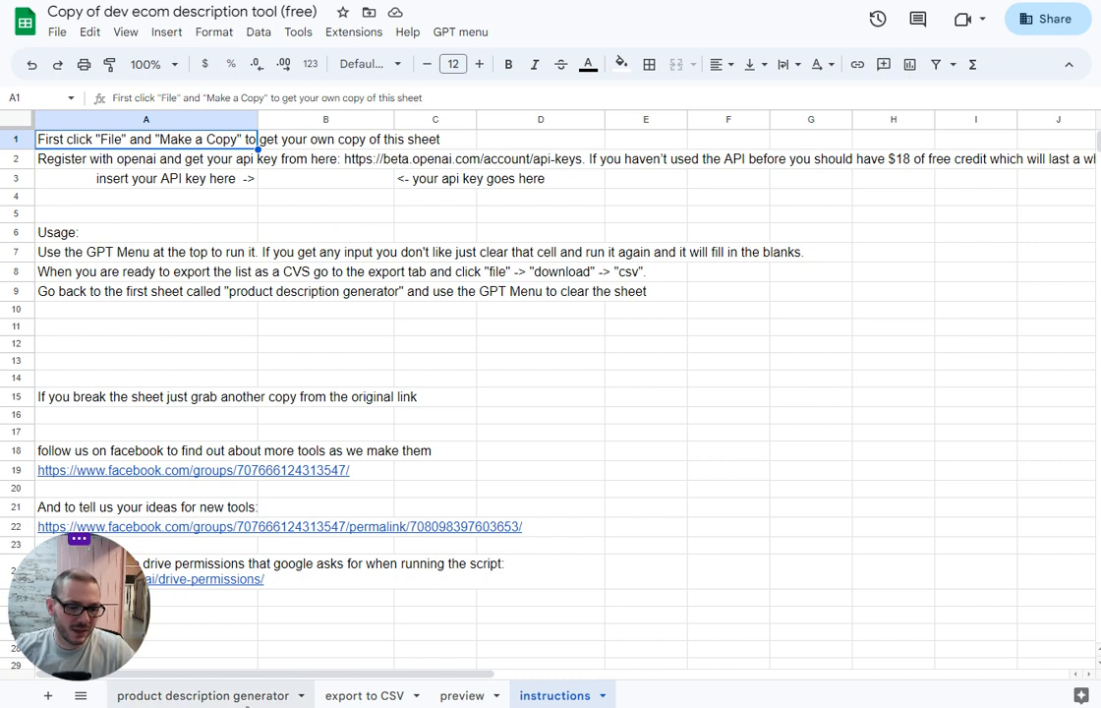
Switch to the 'product description generator' sheet to review the completed Nike row.
click(204, 695)
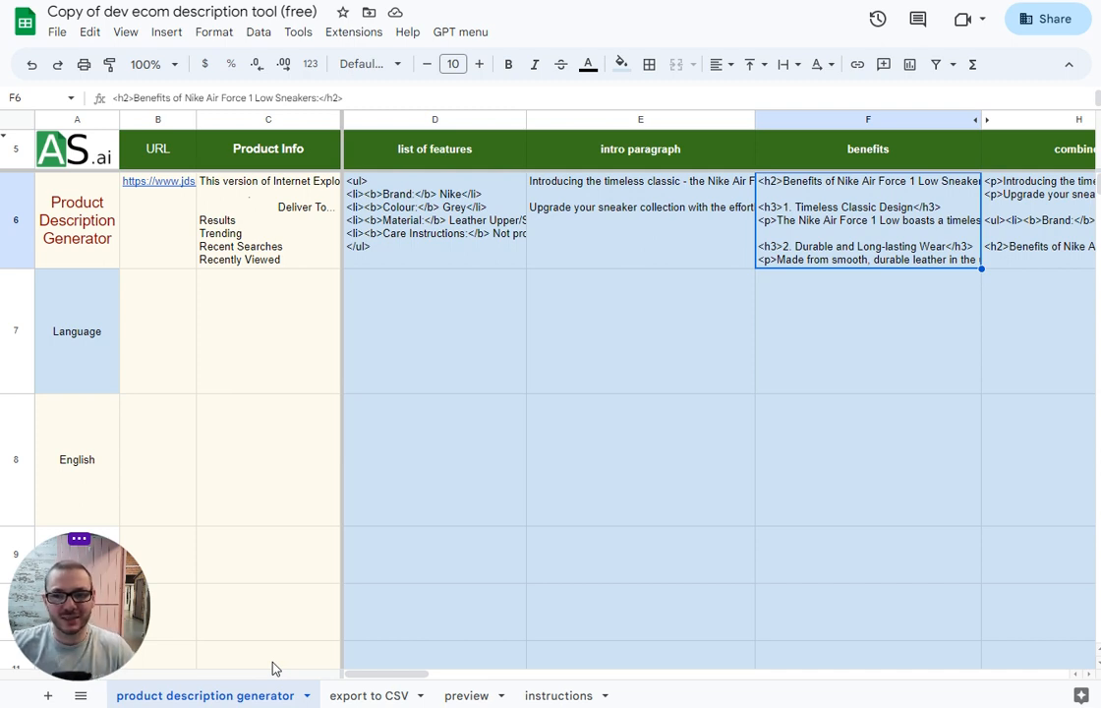
mouse_move(258, 596)
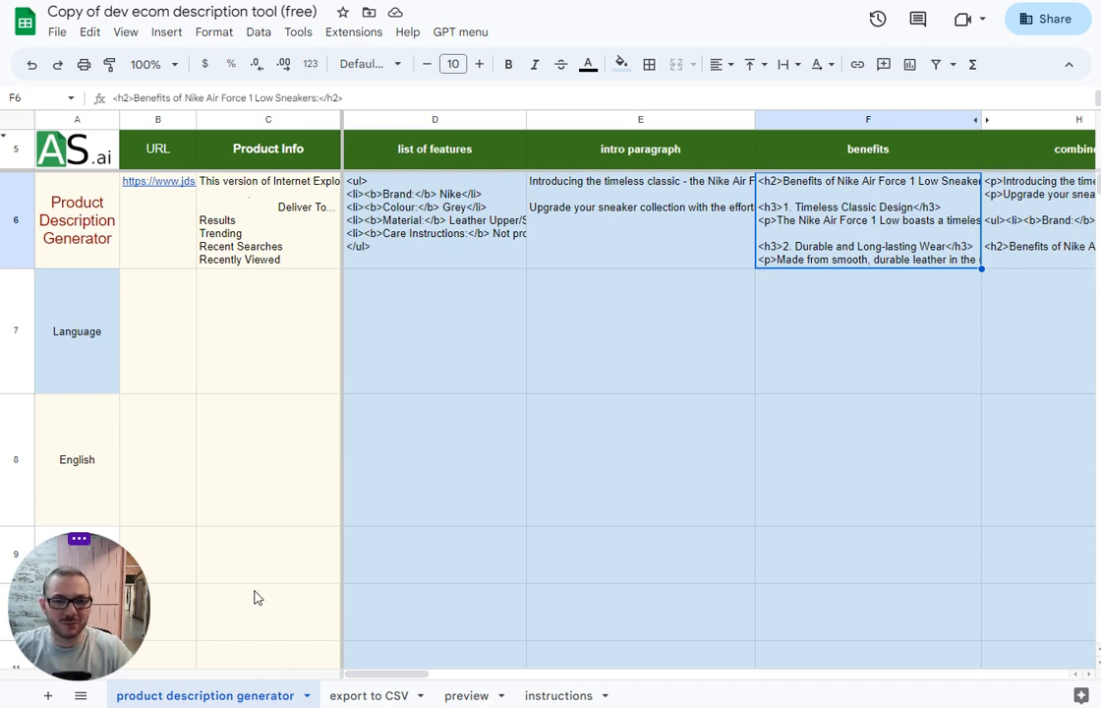
mouse_move(824, 395)
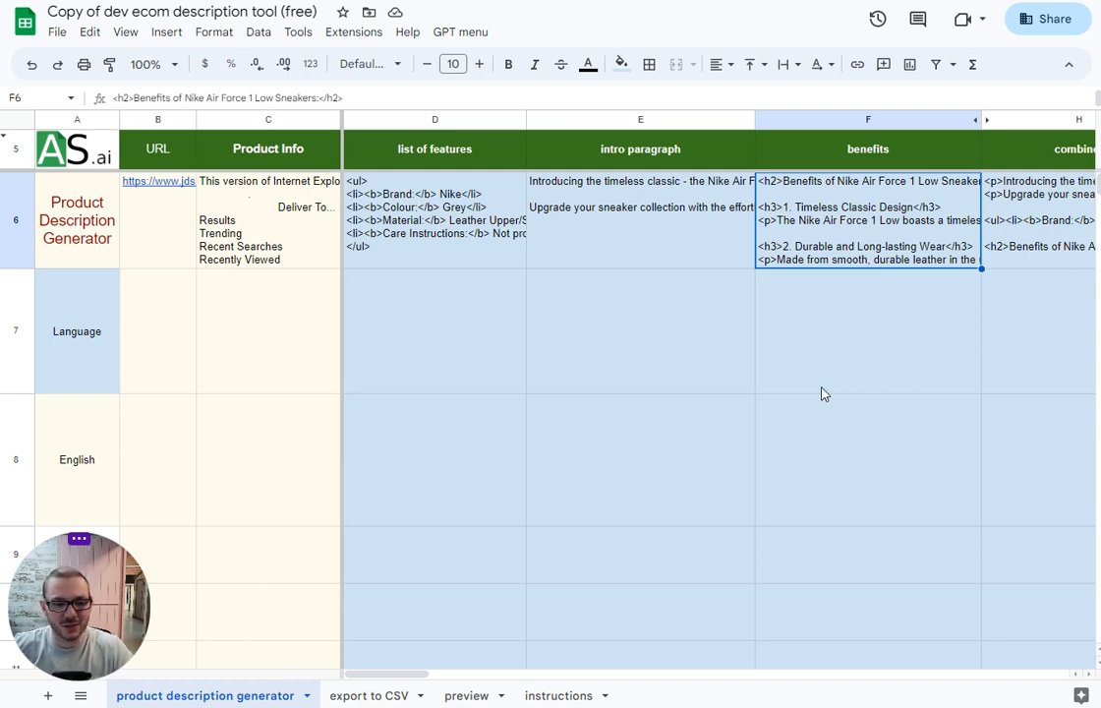